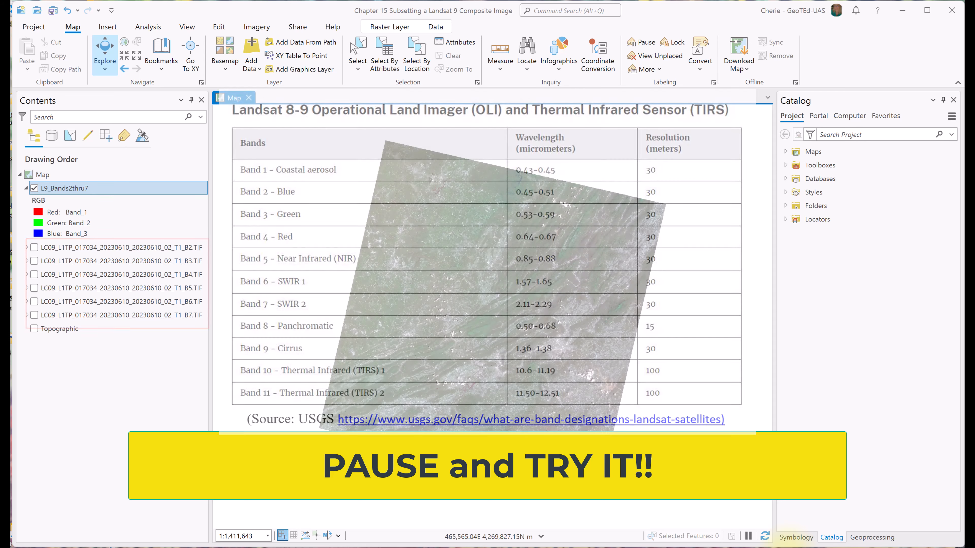
Open Export Raster for L9_Bands2thru7, review the Clipping Geometry choices and leave it at Default.
{"action": "left_click", "coordinate": [81, 188]}
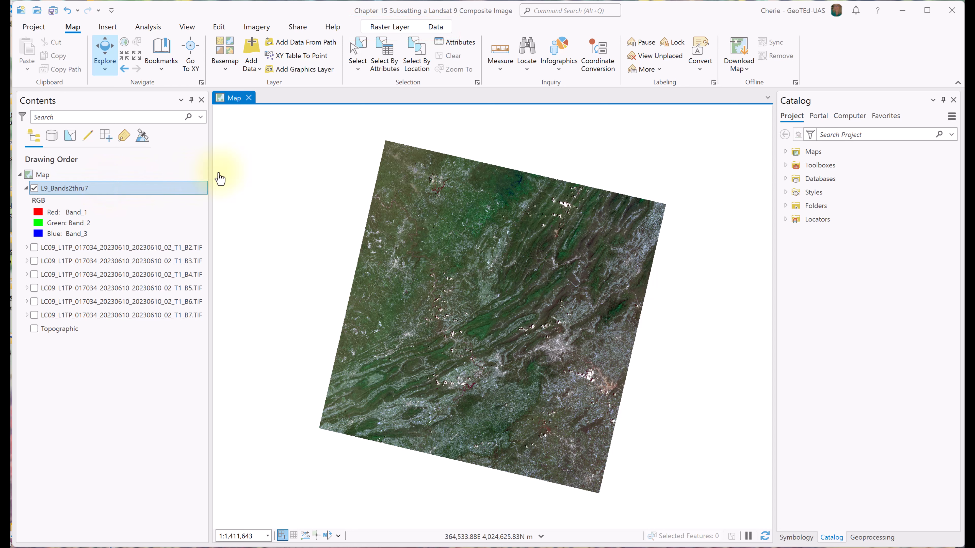
{"action": "left_click", "coordinate": [434, 27]}
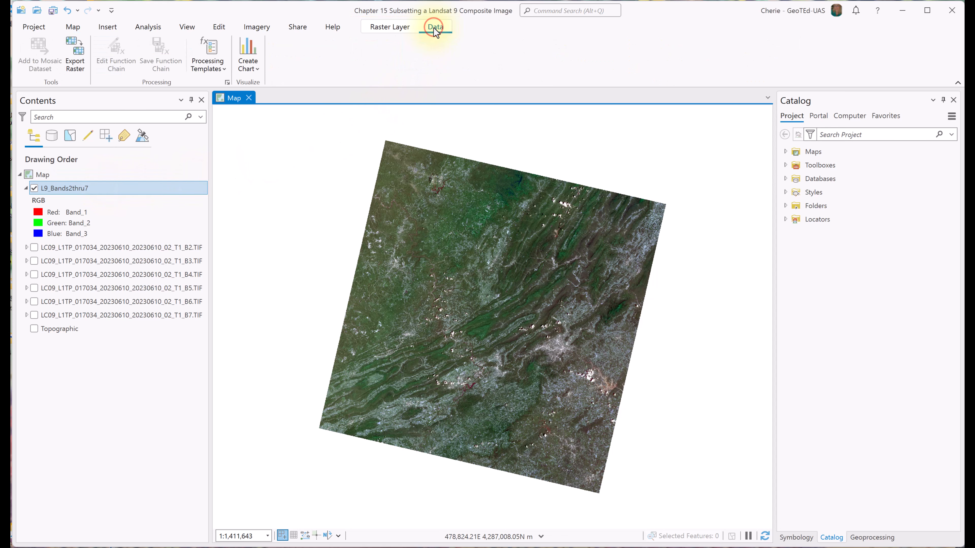
{"action": "mouse_move", "coordinate": [75, 53]}
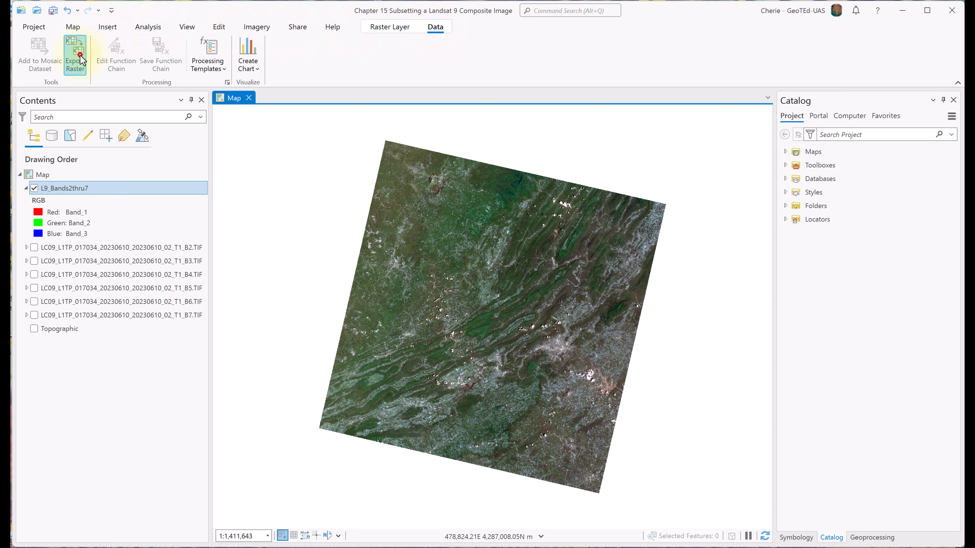
{"action": "left_click", "coordinate": [74, 53]}
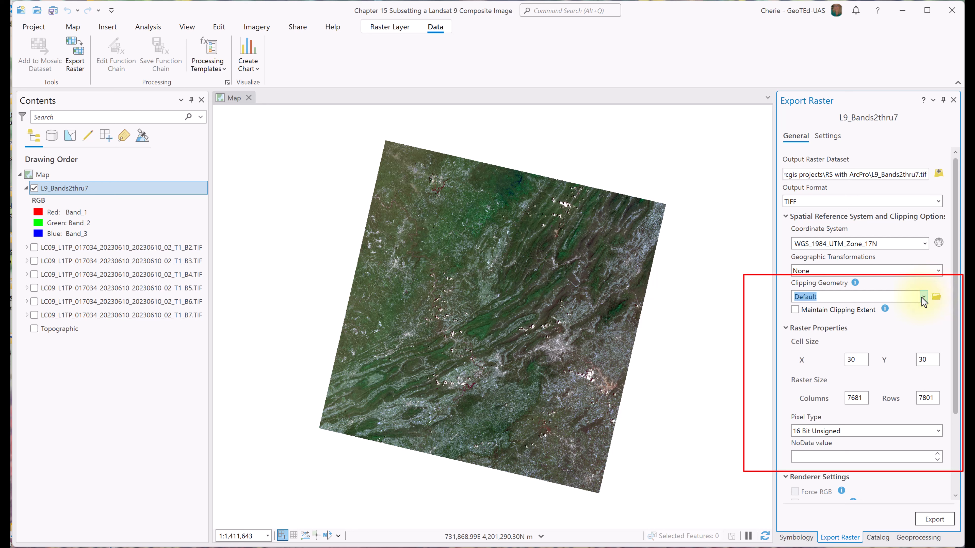
{"action": "left_click", "coordinate": [922, 296]}
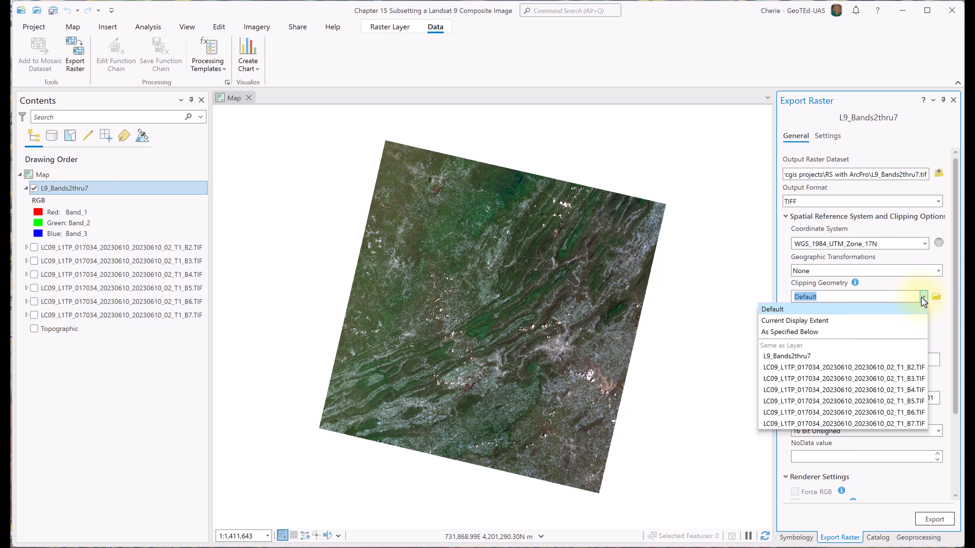
{"action": "left_click", "coordinate": [772, 309]}
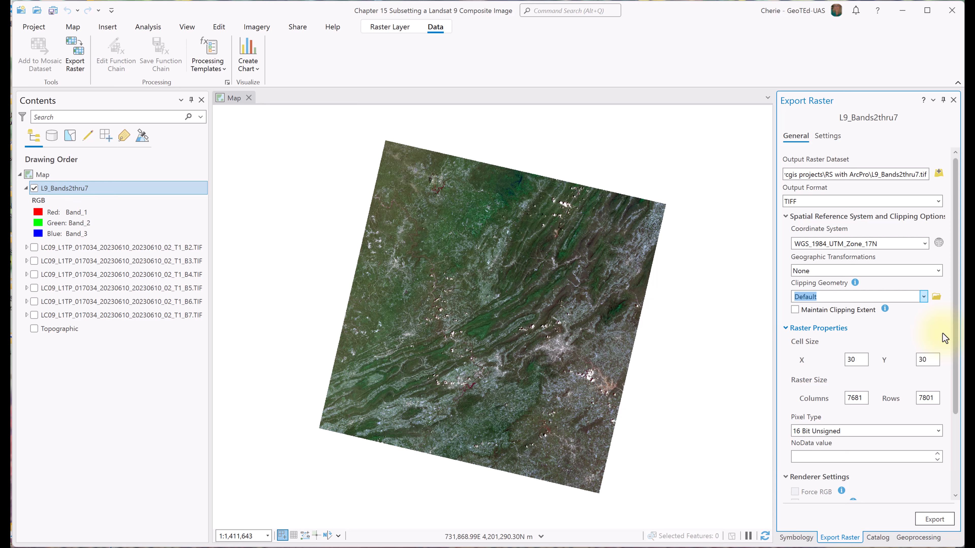
{"action": "scroll", "scroll_direction": "down", "scroll_amount": 3}
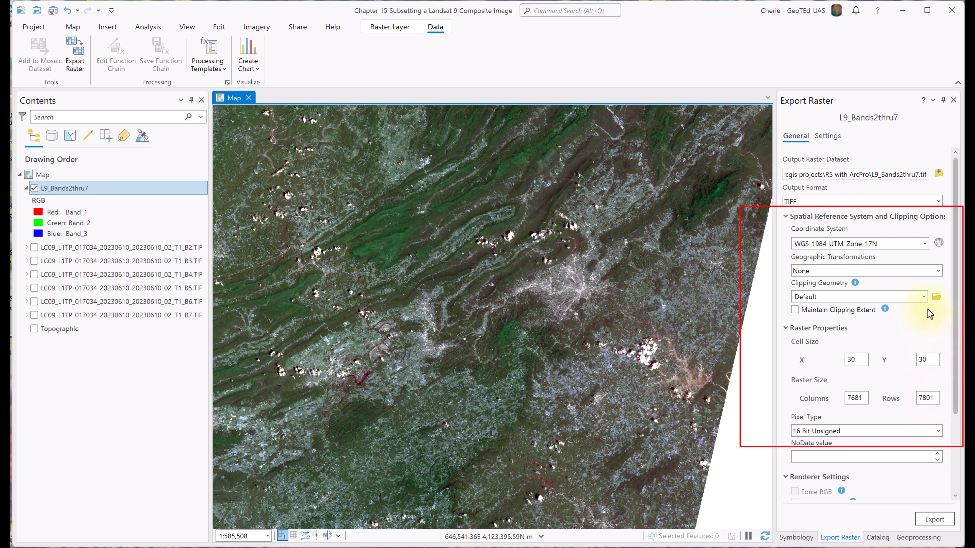
Export L9_Bands2thru7.tif clipped to Current Display Extent (5123 by 3885 cells).
{"action": "left_click", "coordinate": [923, 297]}
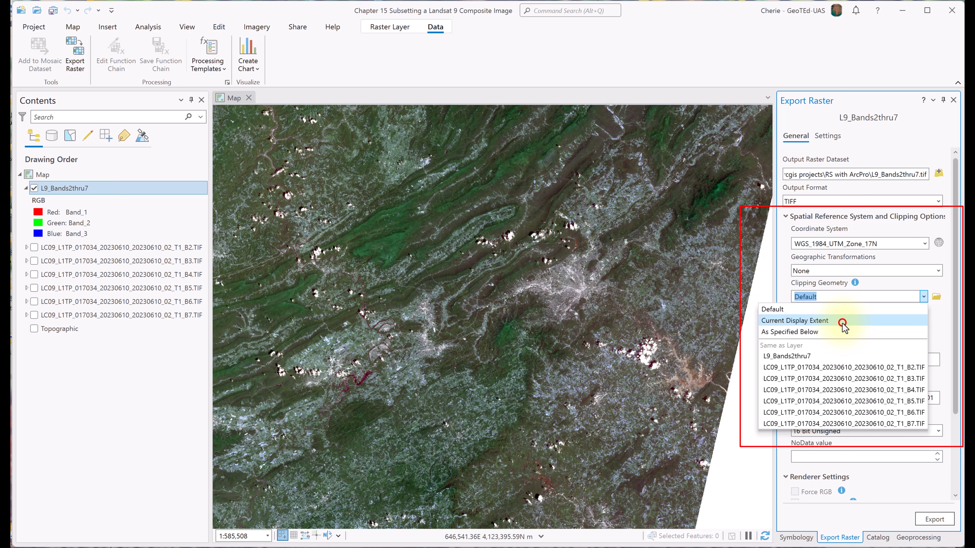
{"action": "left_click", "coordinate": [808, 331]}
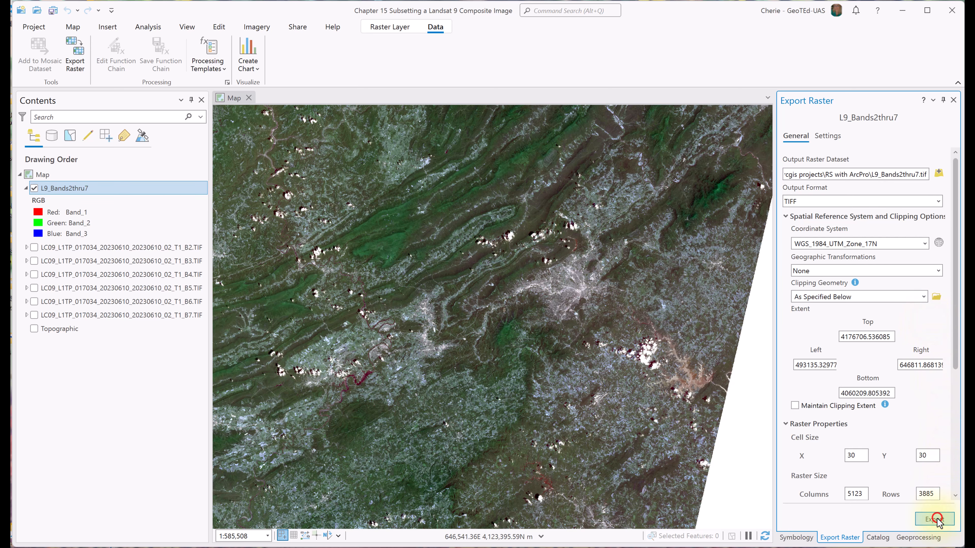
{"action": "left_click", "coordinate": [932, 520]}
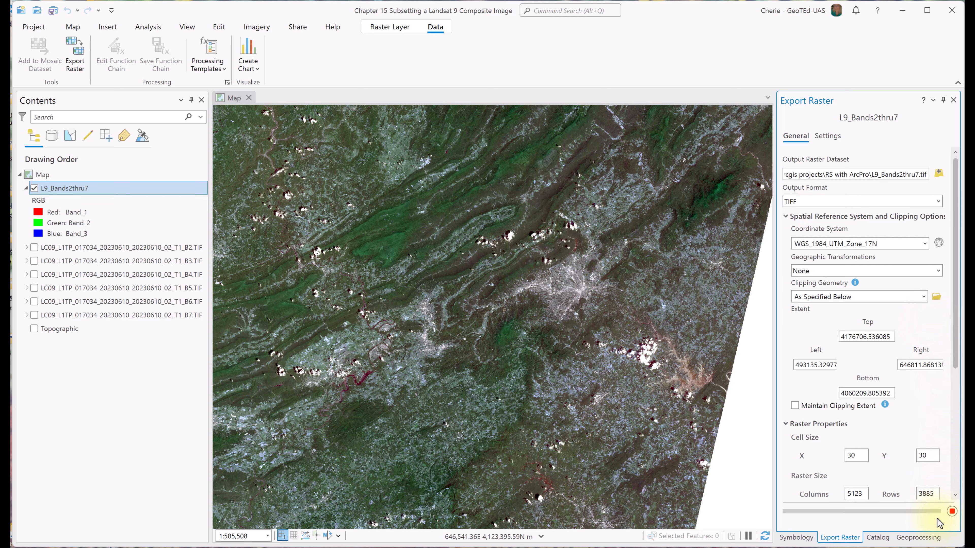
{"action": "left_click", "coordinate": [933, 519]}
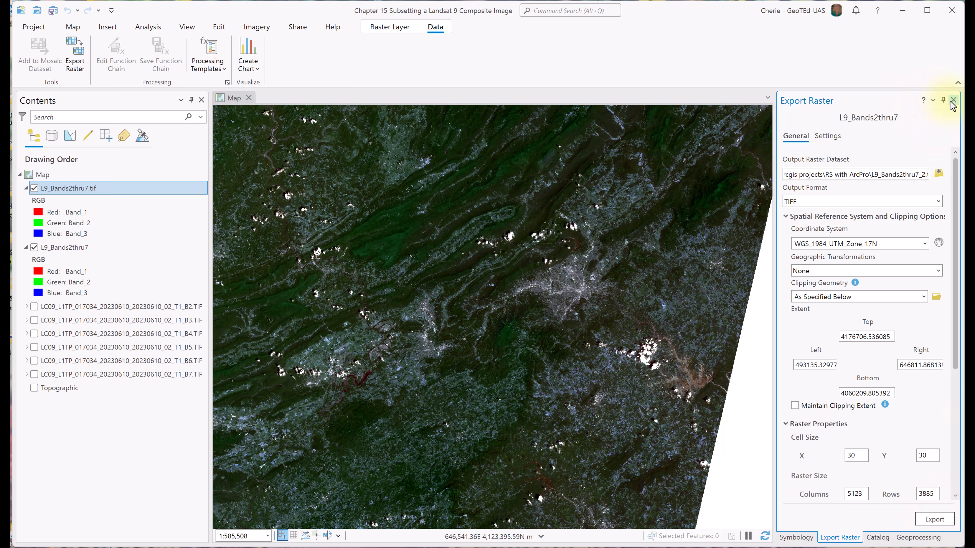
Close Export Raster, hide the unclipped composite and zoom to the full extent of the B2 layer.
{"action": "left_click", "coordinate": [953, 100]}
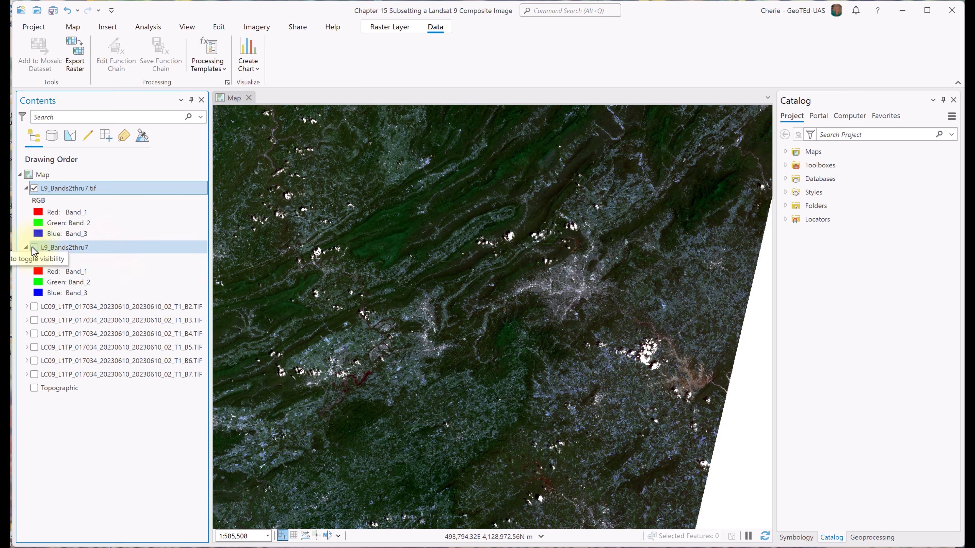
{"action": "left_click", "coordinate": [34, 306]}
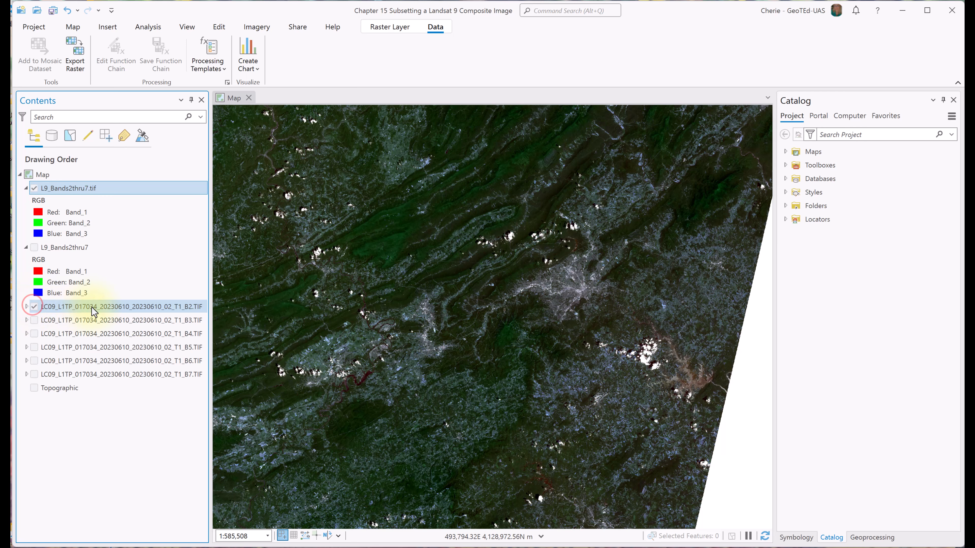
{"action": "right_click", "coordinate": [116, 306]}
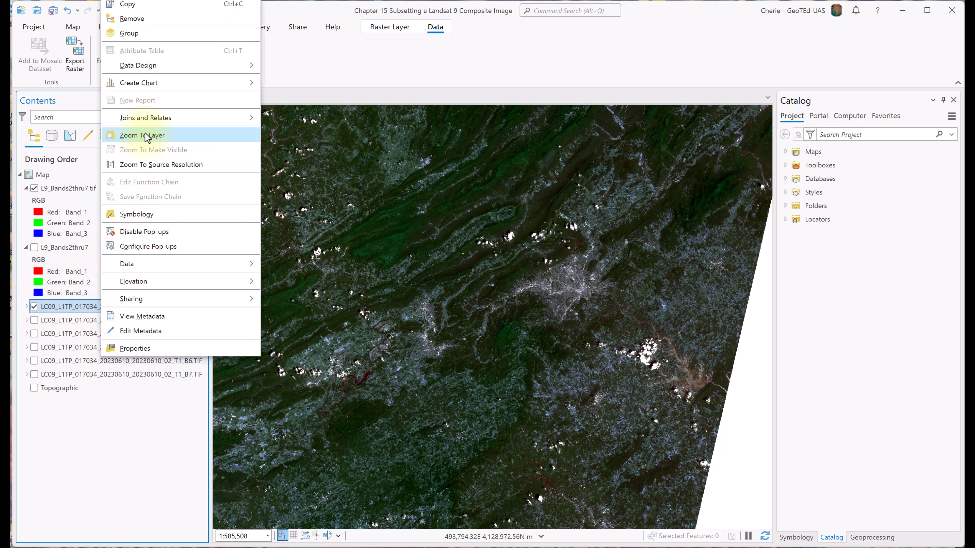
{"action": "left_click", "coordinate": [142, 135]}
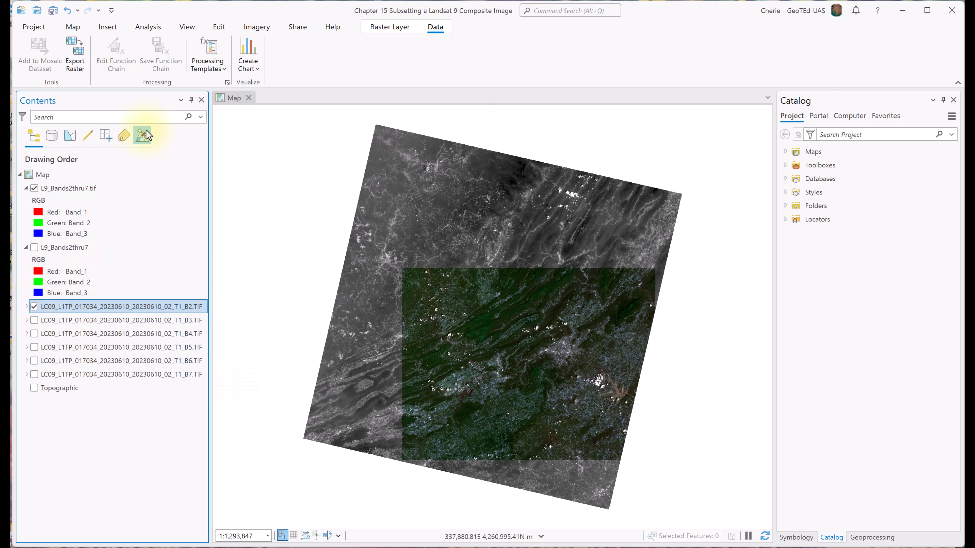
{"action": "mouse_move", "coordinate": [143, 135]}
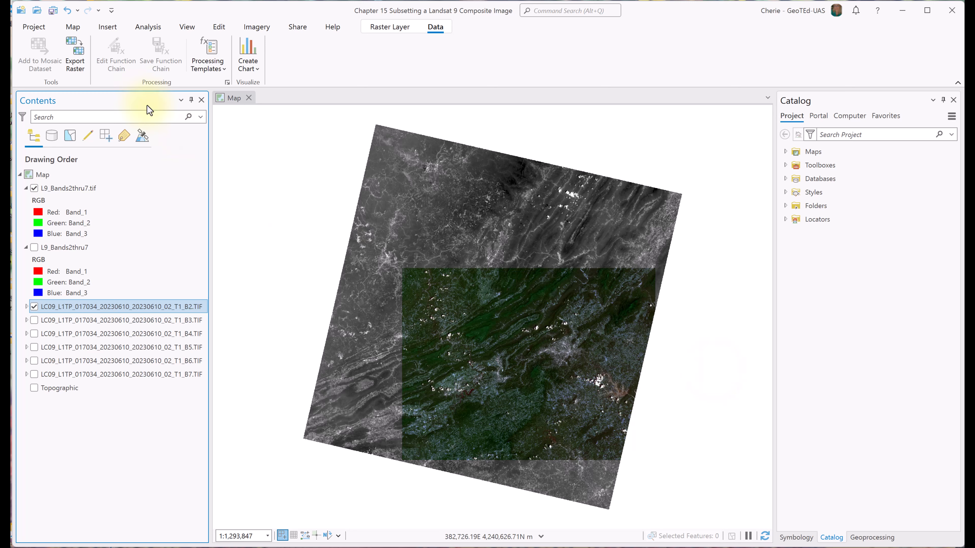
Go to the Ch 15 Roanoke bookmark and turn the L9_Bands2thru7 composite back on.
{"action": "left_click", "coordinate": [72, 27]}
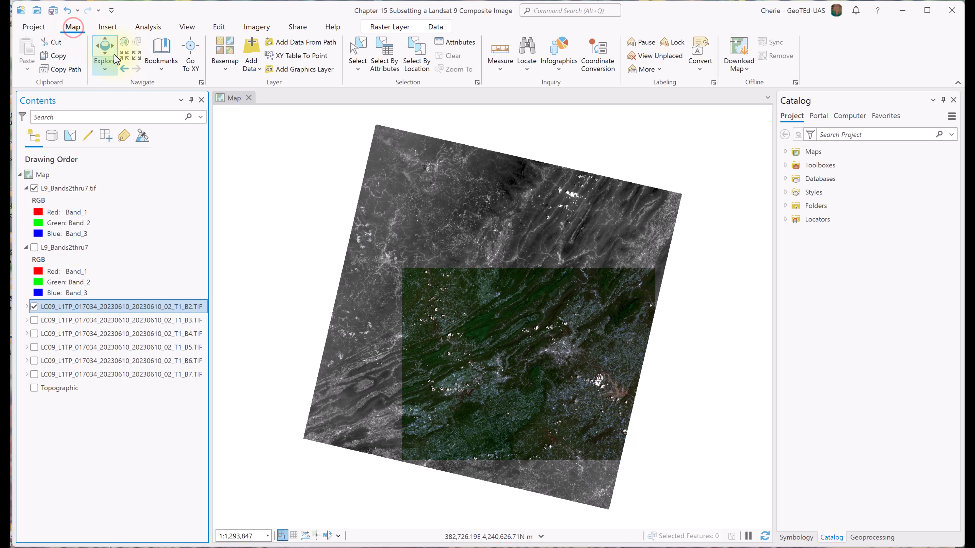
{"action": "left_click", "coordinate": [161, 53]}
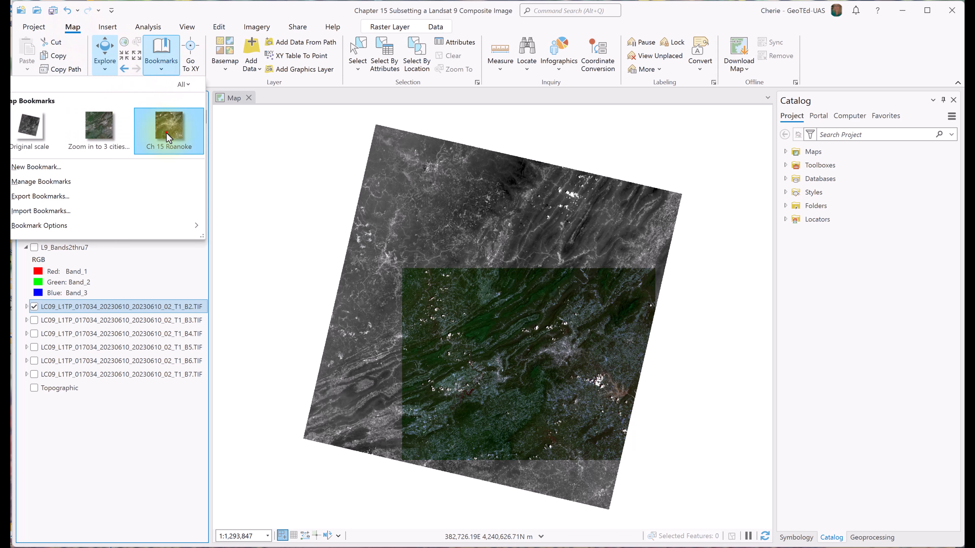
{"action": "left_click", "coordinate": [168, 128]}
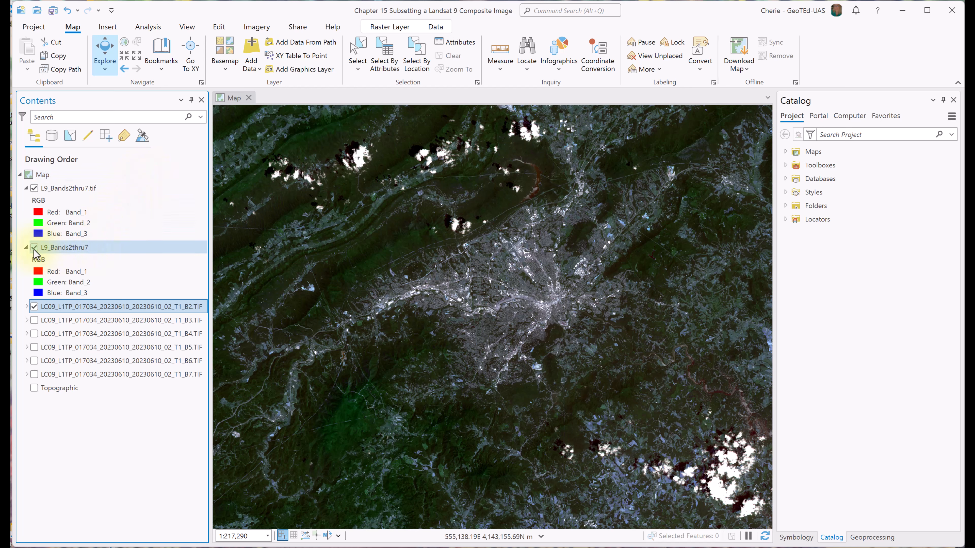
{"action": "left_click", "coordinate": [38, 200]}
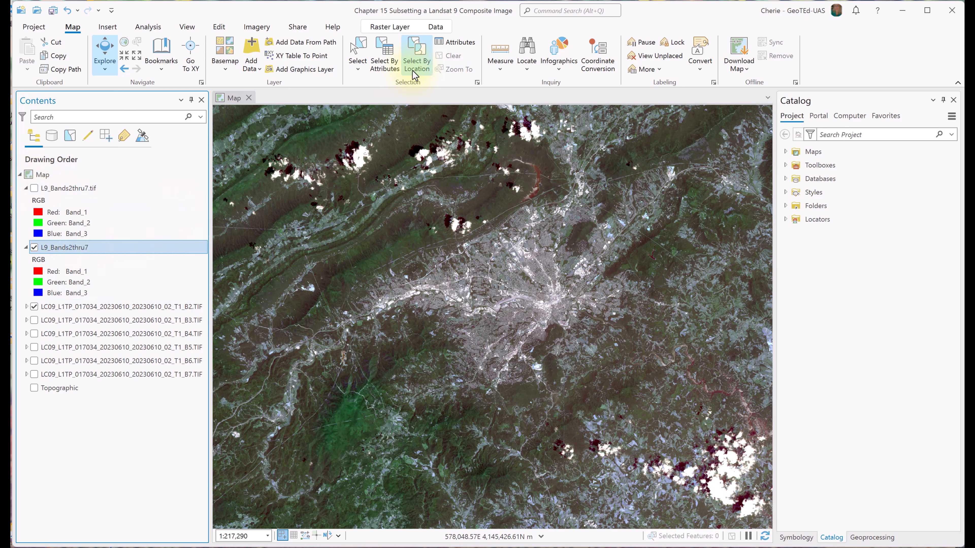
Export L9_Bands2thru7_2.tif clipped to the Current Display Extent of the Roanoke view (1902 by 1443 cells).
{"action": "left_click", "coordinate": [435, 27]}
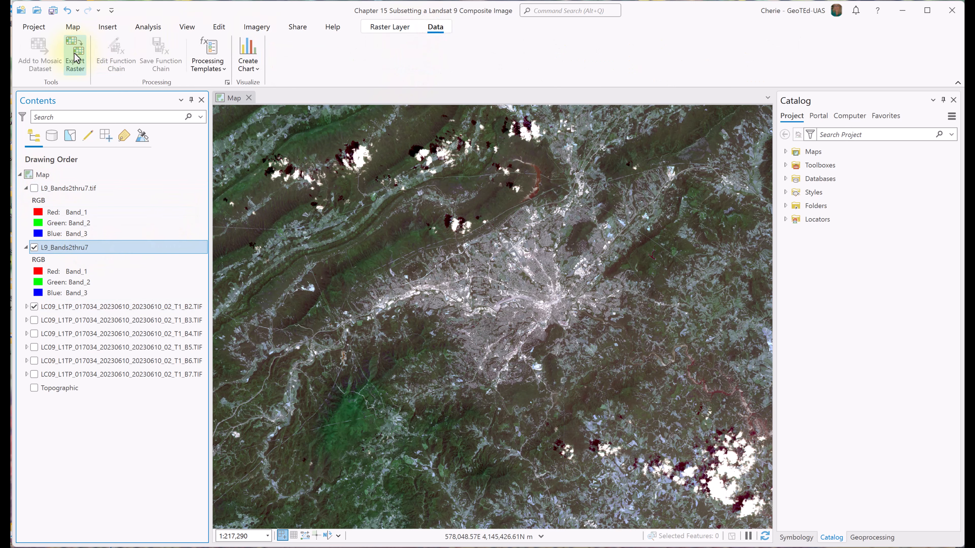
{"action": "left_click", "coordinate": [75, 51]}
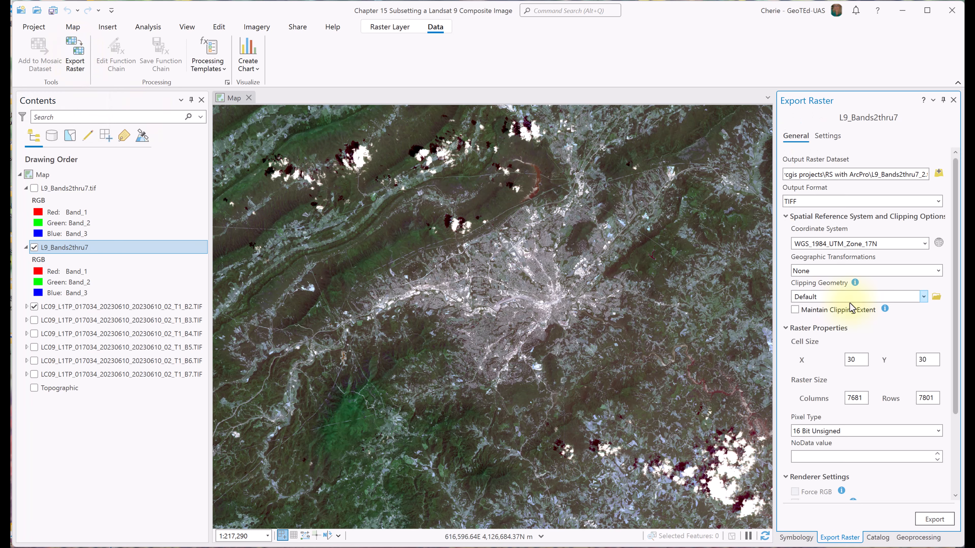
{"action": "left_click", "coordinate": [923, 296]}
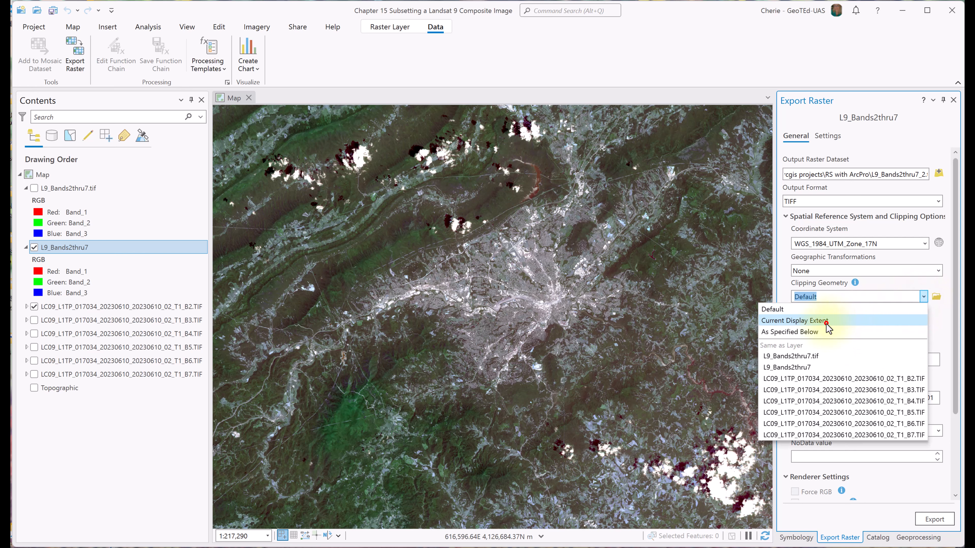
{"action": "left_click", "coordinate": [794, 320]}
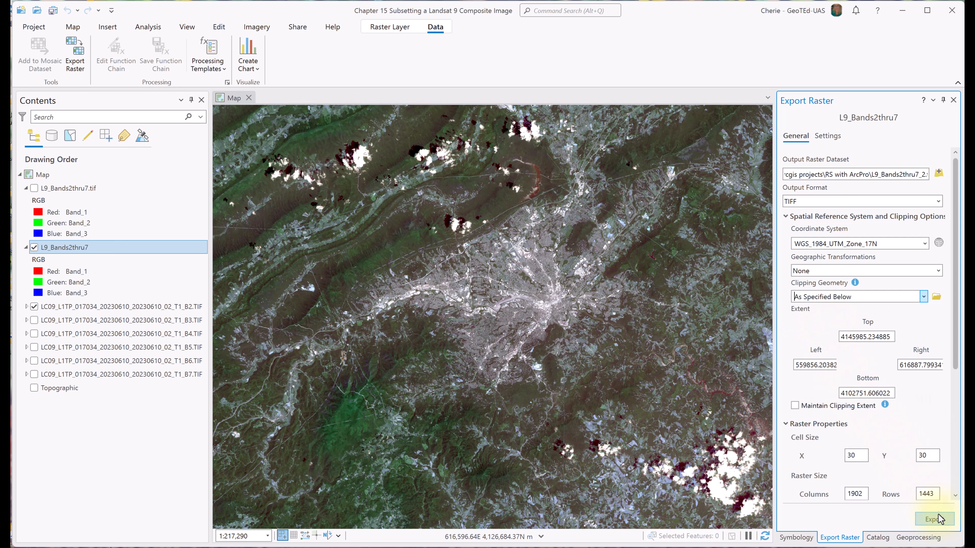
{"action": "left_click", "coordinate": [929, 519]}
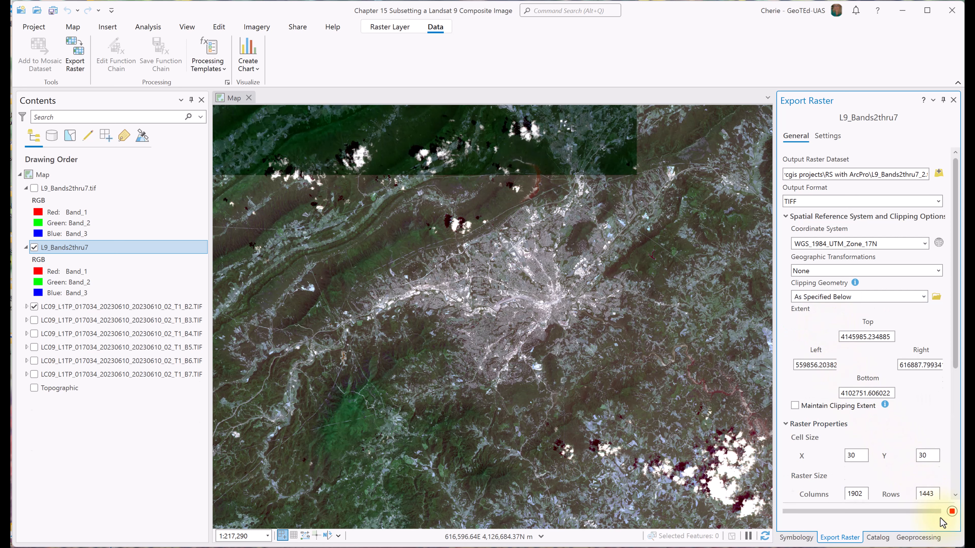
{"action": "left_click", "coordinate": [935, 495]}
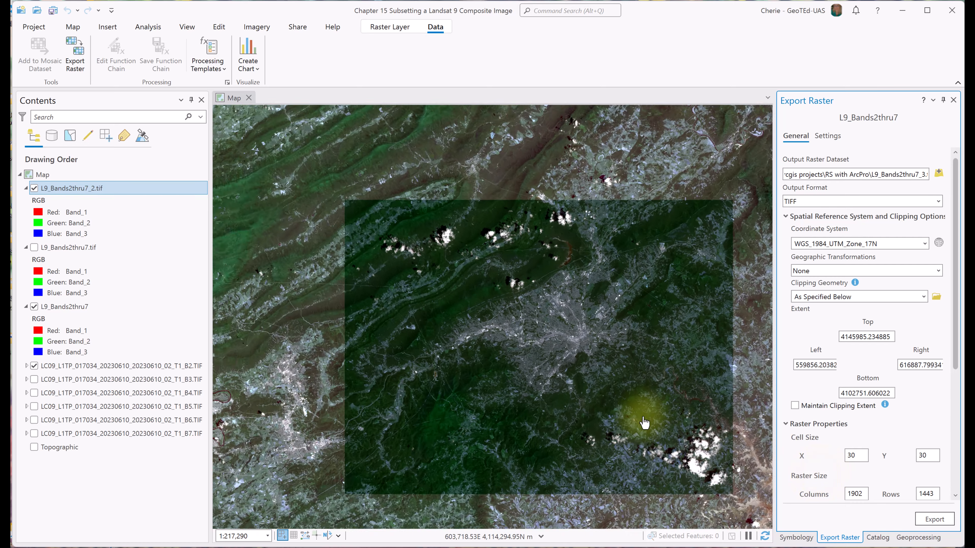
{"action": "scroll", "scroll_direction": "down", "scroll_amount": 3}
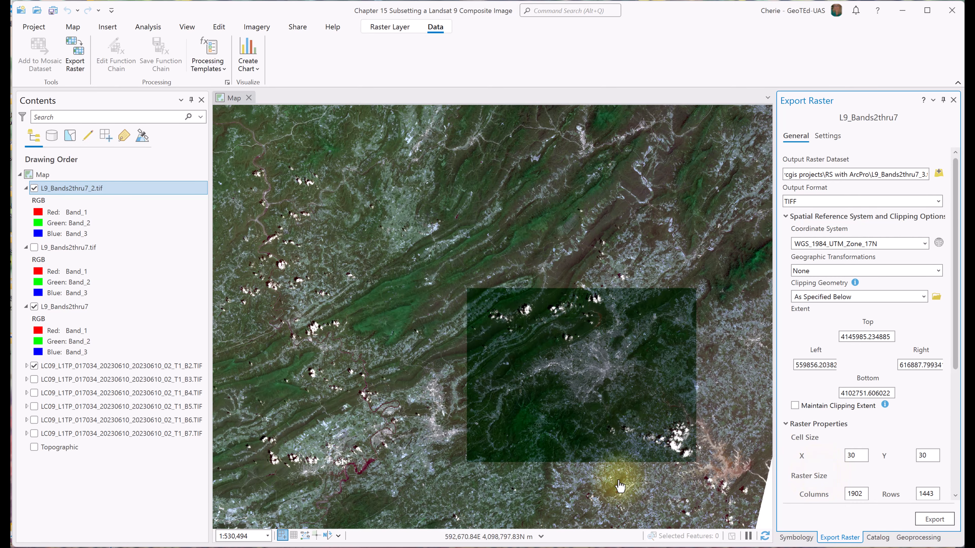
{"action": "mouse_move", "coordinate": [729, 341]}
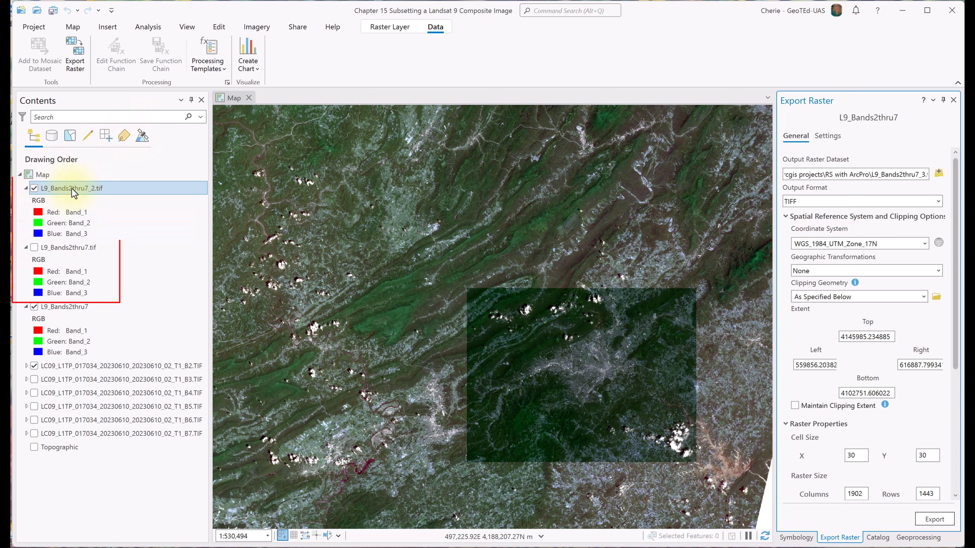
{"action": "left_click", "coordinate": [67, 248]}
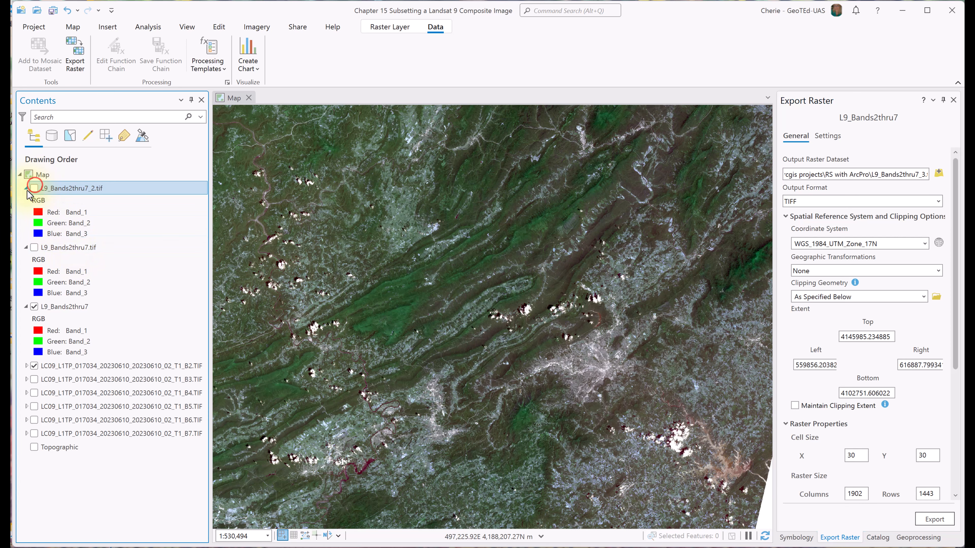
Hide the clipped exports and band 2, then zoom out to the full L9_Bands2thru7 composite scene.
{"action": "left_click", "coordinate": [27, 188]}
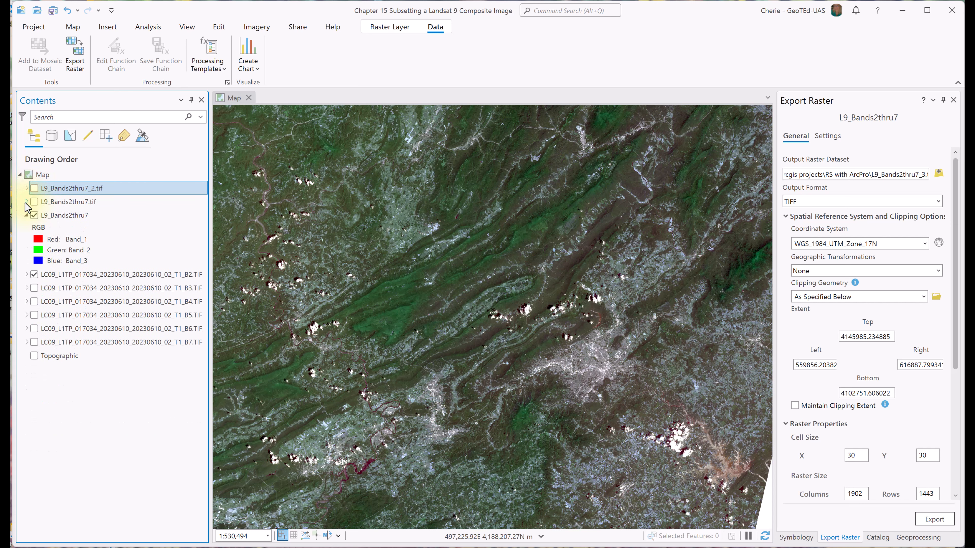
{"action": "left_click", "coordinate": [63, 215]}
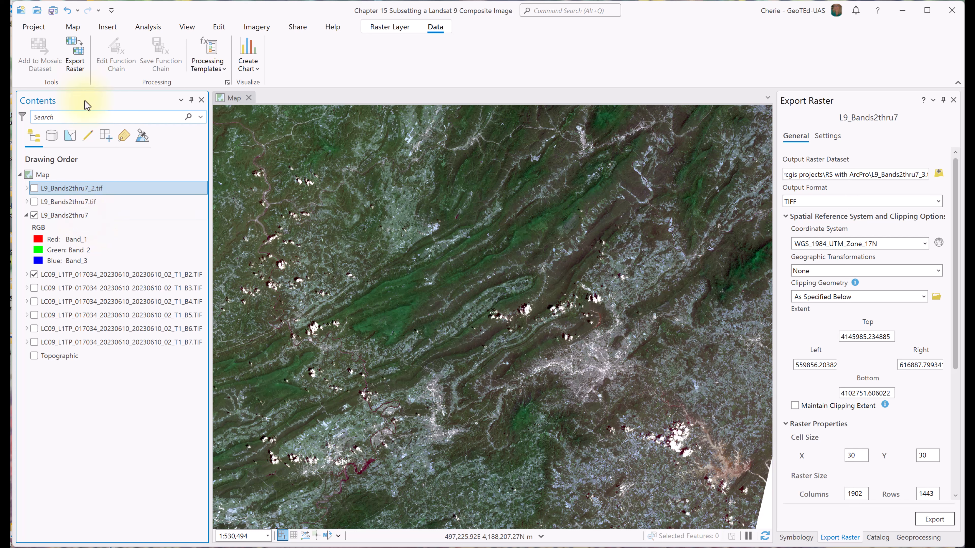
{"action": "left_click", "coordinate": [161, 51]}
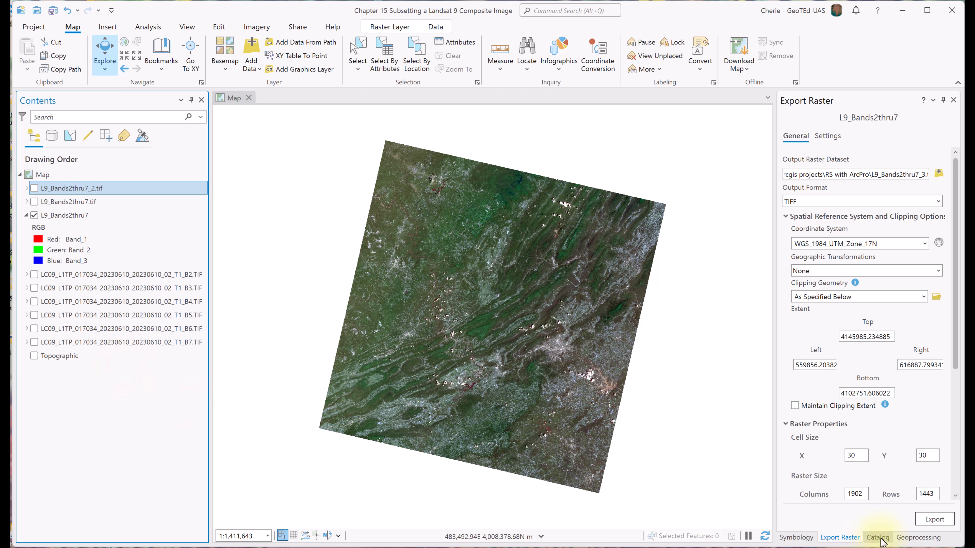
Add MontgomeryCoVA and RoanokeVA from RS with ArcPro.gdb to the map and select L9_Bands2thru7.
{"action": "left_click", "coordinate": [877, 537]}
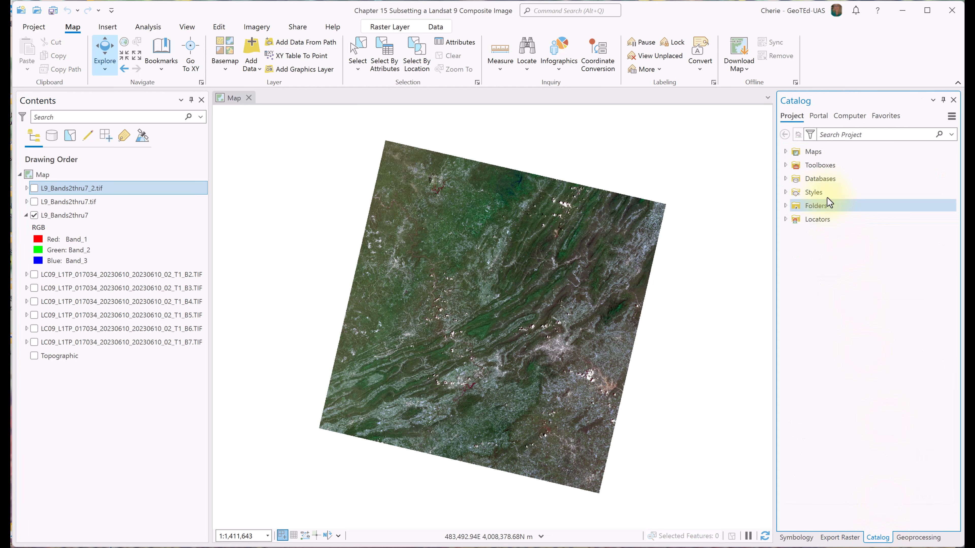
{"action": "left_click", "coordinate": [786, 178]}
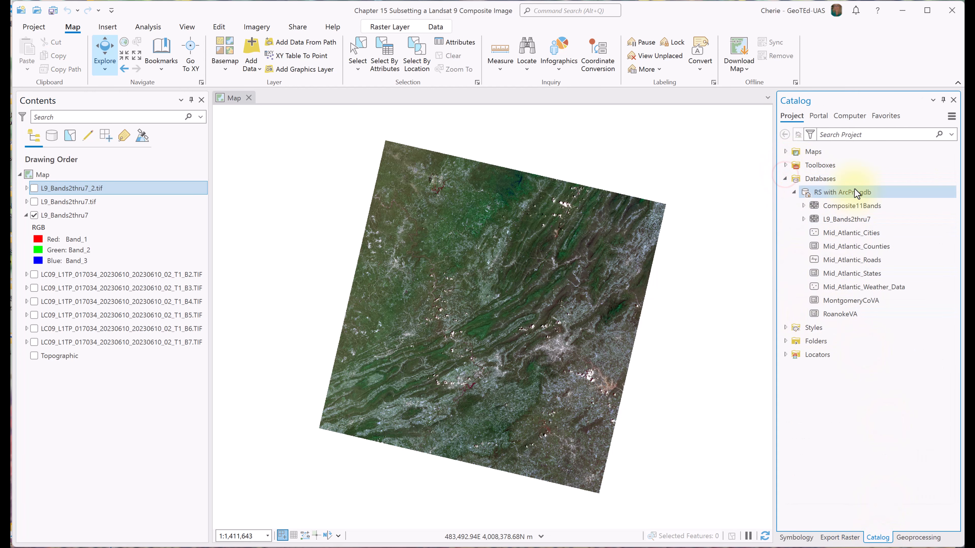
{"action": "left_click", "coordinate": [840, 314]}
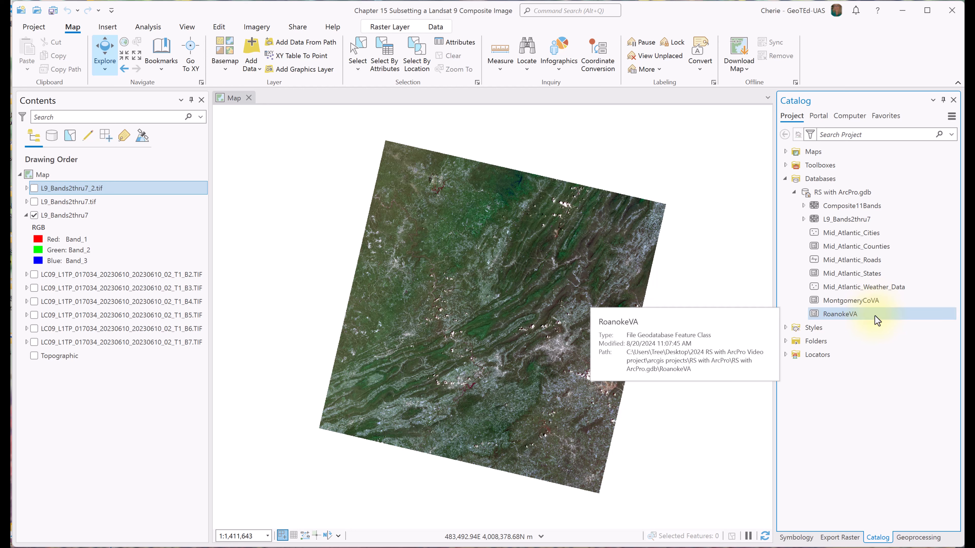
{"action": "mouse_move", "coordinate": [847, 300]}
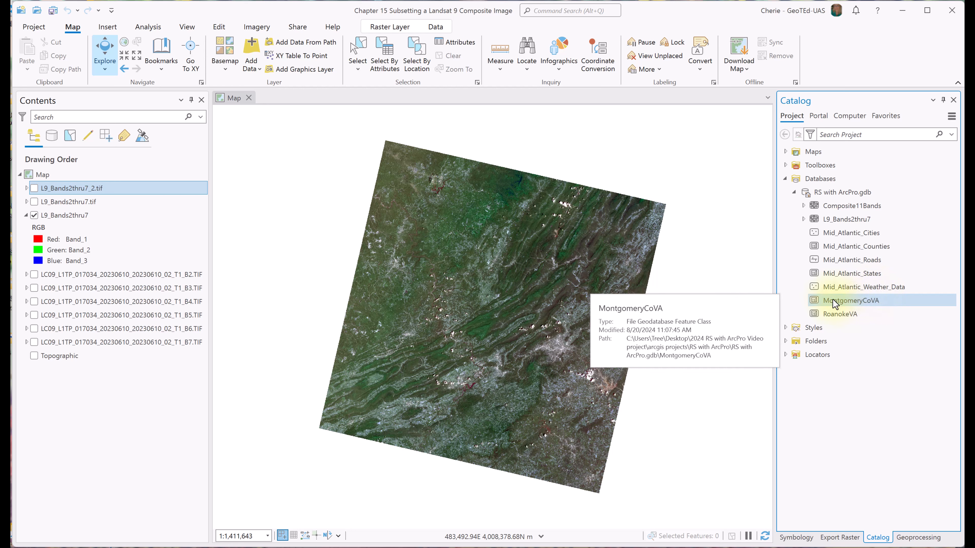
{"action": "double_click", "coordinate": [850, 300]}
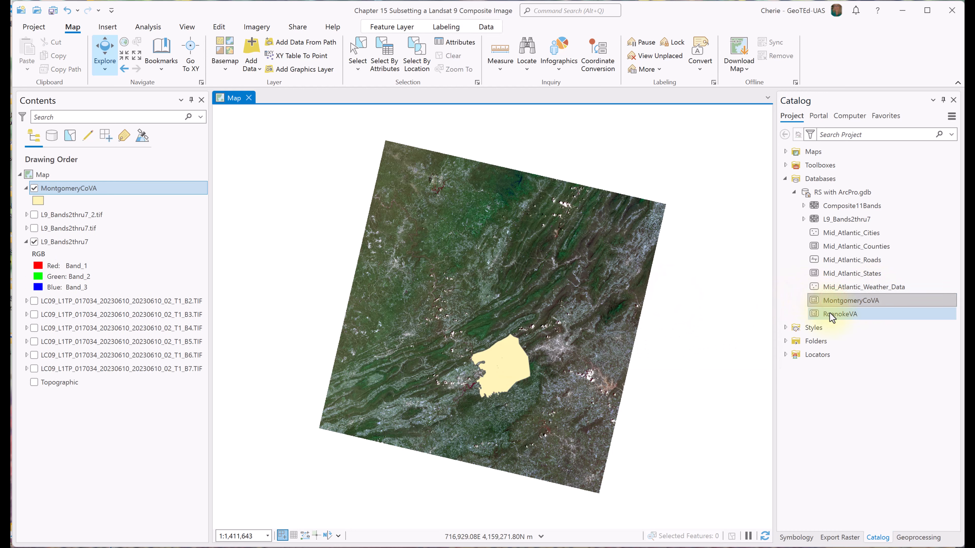
{"action": "double_click", "coordinate": [840, 314]}
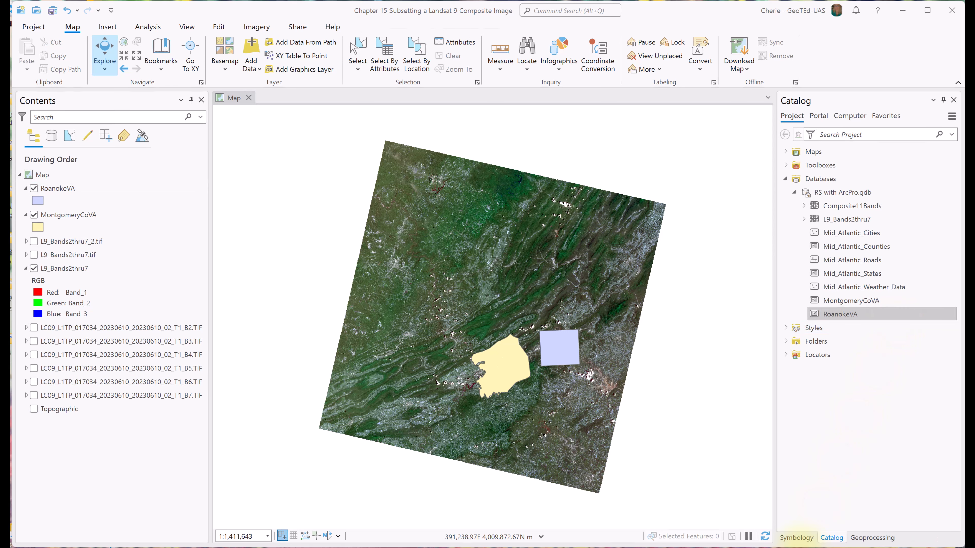
{"action": "left_click", "coordinate": [37, 228]}
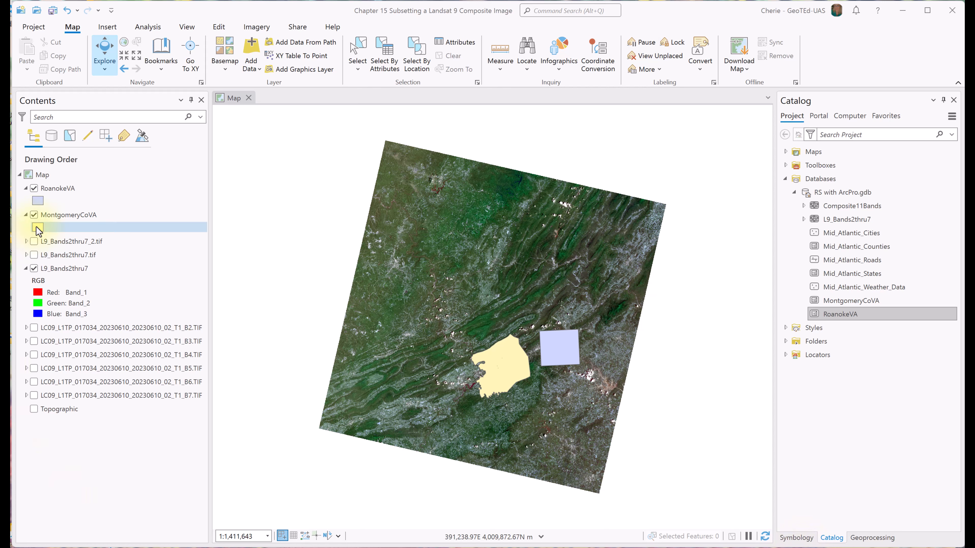
{"action": "left_click", "coordinate": [62, 268]}
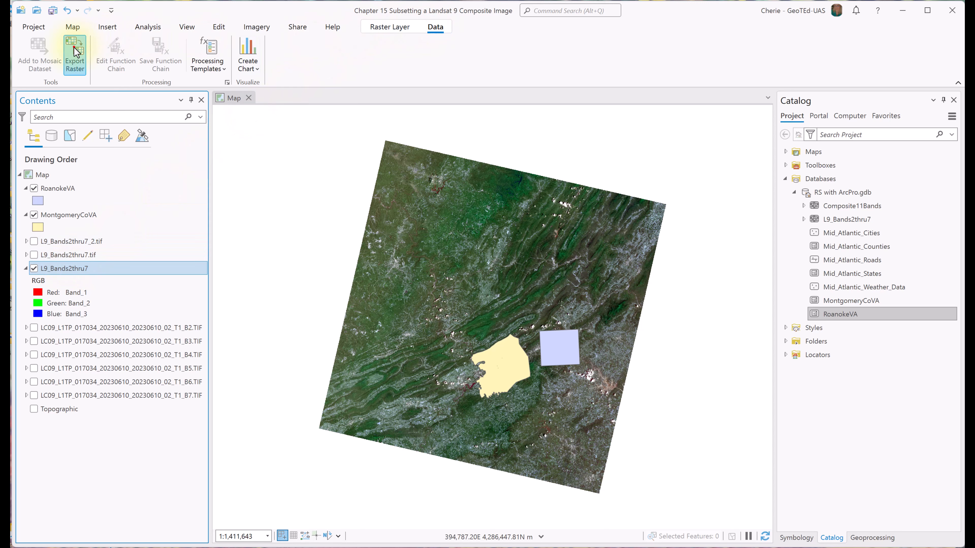
Export MontgomeryGoClip.tif clipped to MontgomeryCoVA using the input features' outline.
{"action": "left_click", "coordinate": [75, 53]}
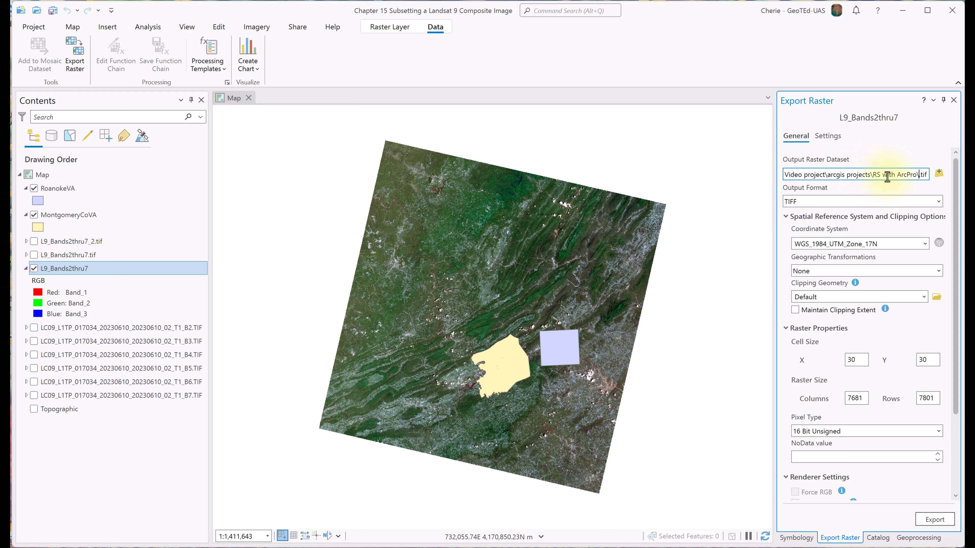
{"action": "left_click", "coordinate": [923, 297]}
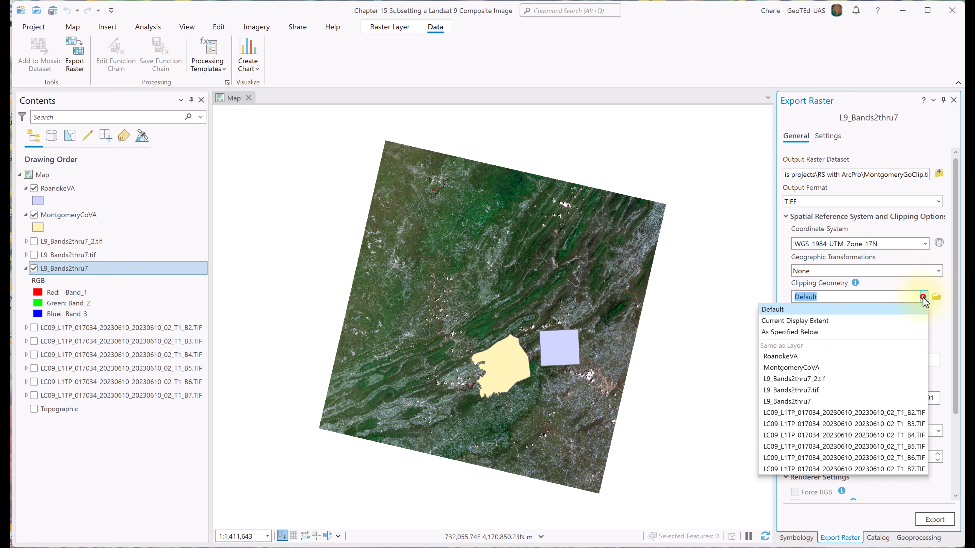
{"action": "mouse_move", "coordinate": [811, 368]}
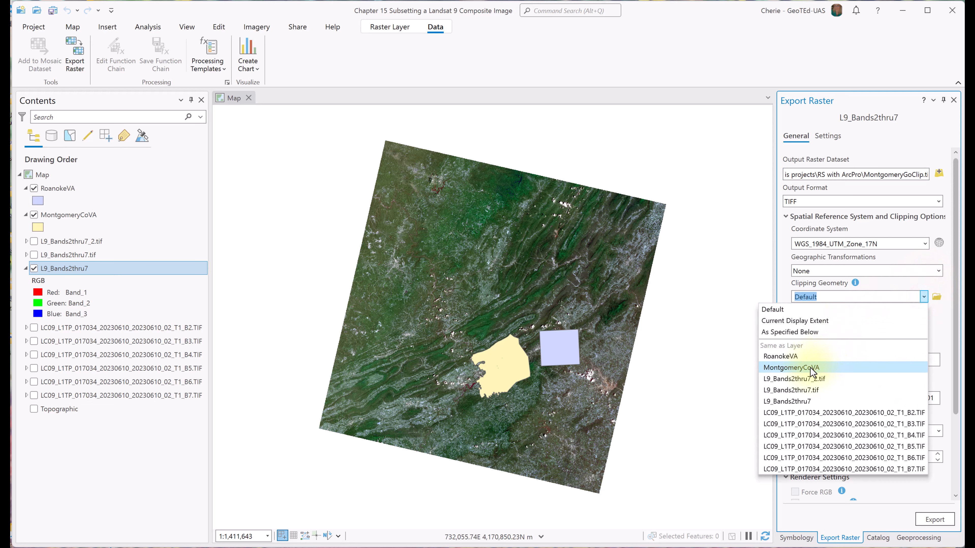
{"action": "left_click", "coordinate": [792, 368]}
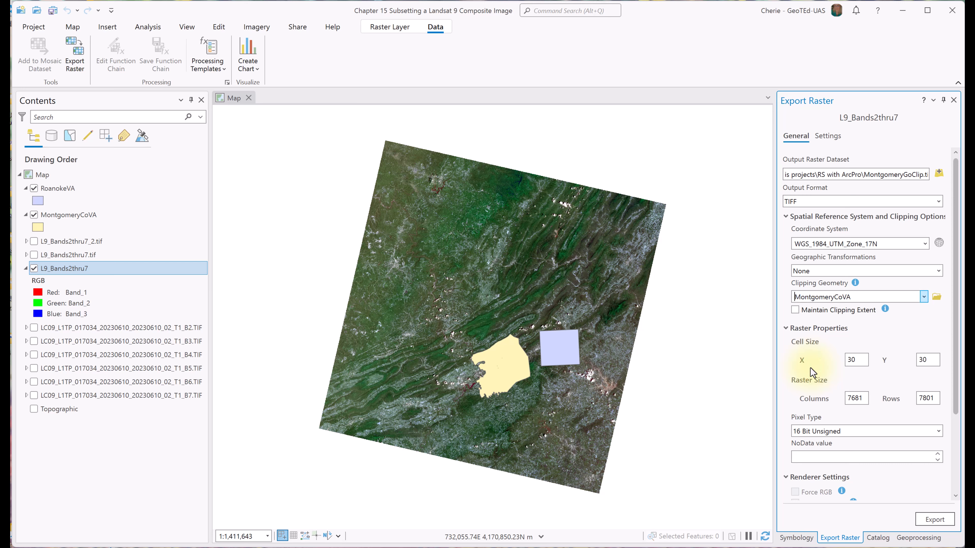
{"action": "left_click", "coordinate": [795, 310]}
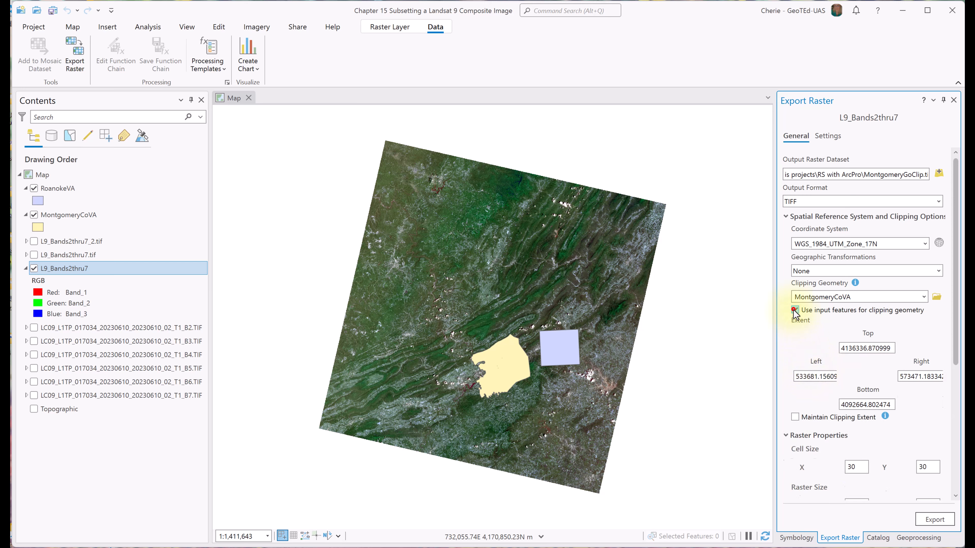
{"action": "left_click", "coordinate": [795, 311]}
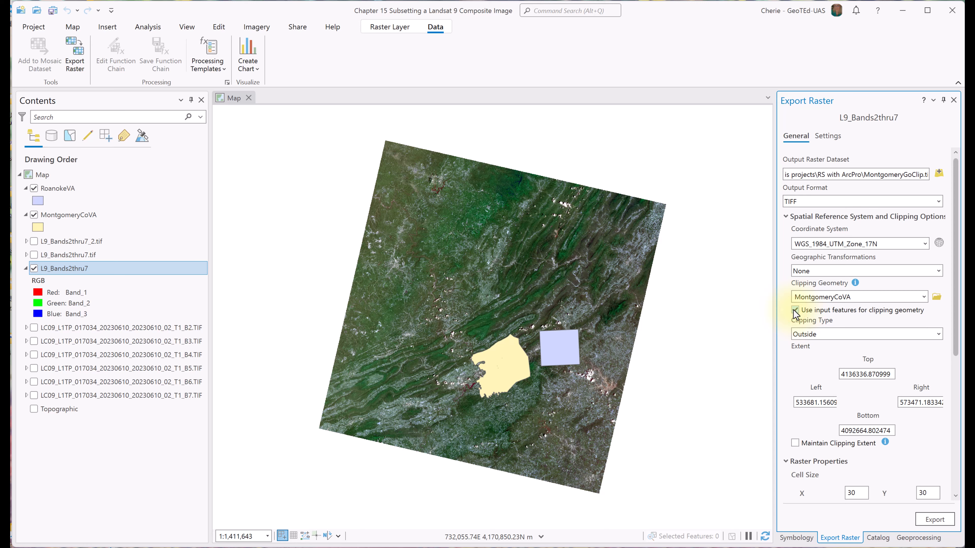
{"action": "left_click", "coordinate": [795, 310]}
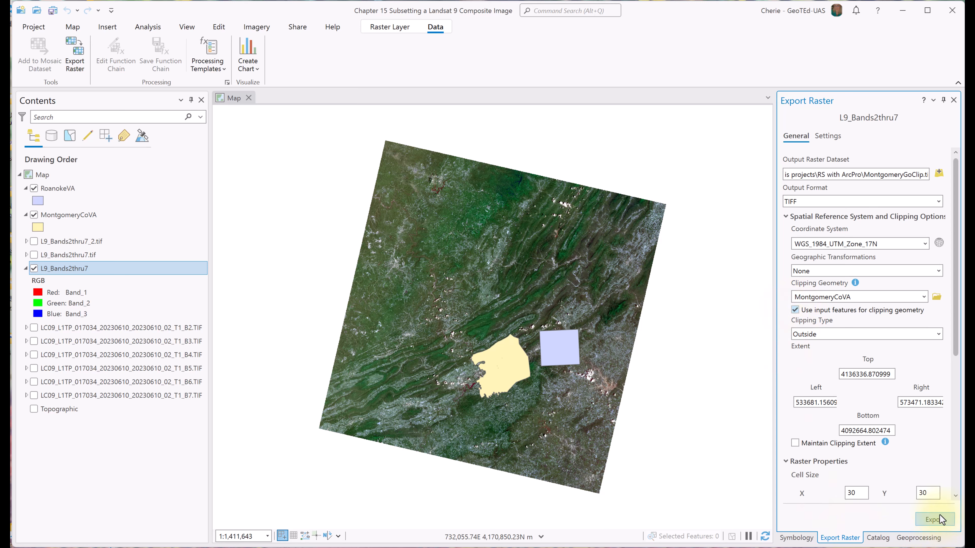
{"action": "left_click", "coordinate": [934, 519]}
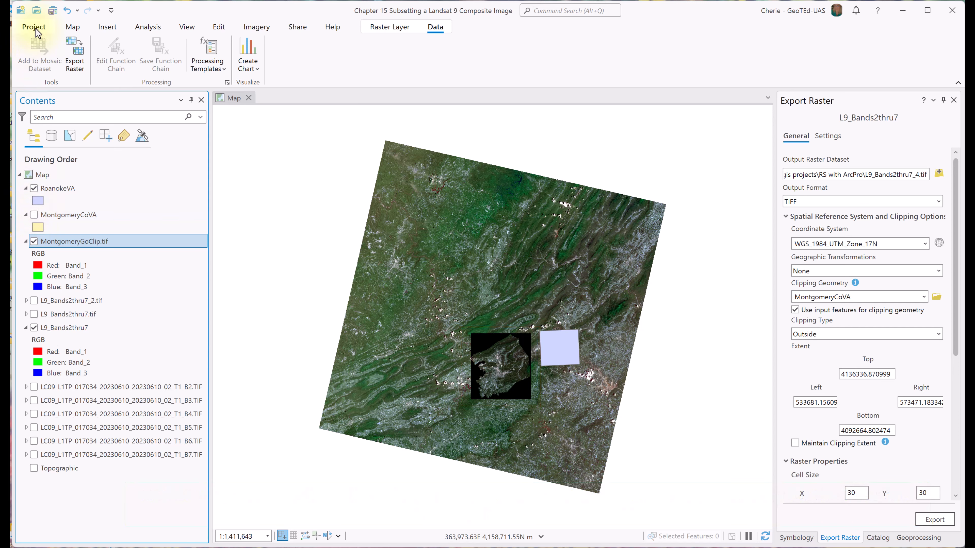
In Raster and Imagery appearance options, display background value 0,0,0 as transparent and confirm.
{"action": "left_click", "coordinate": [34, 27]}
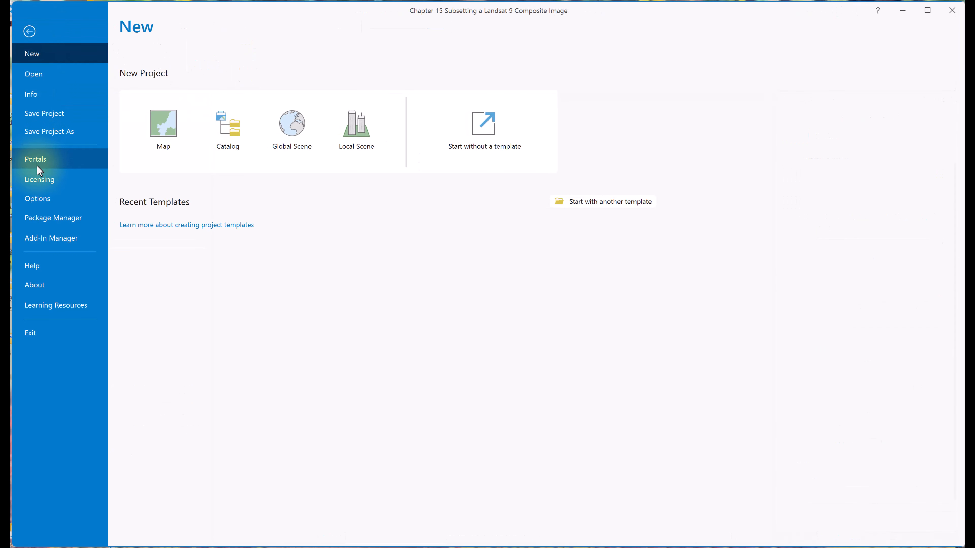
{"action": "left_click", "coordinate": [37, 199]}
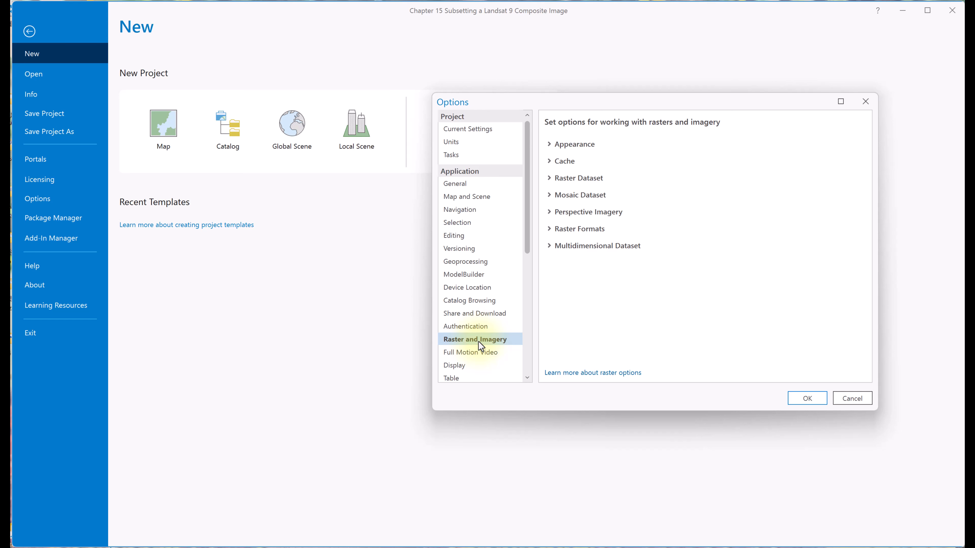
{"action": "left_click", "coordinate": [570, 144]}
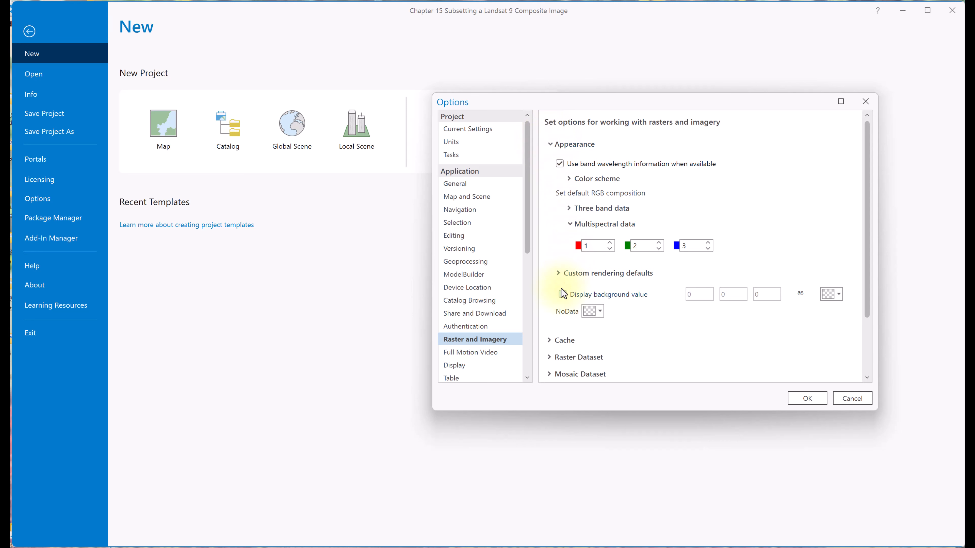
{"action": "left_click", "coordinate": [559, 294]}
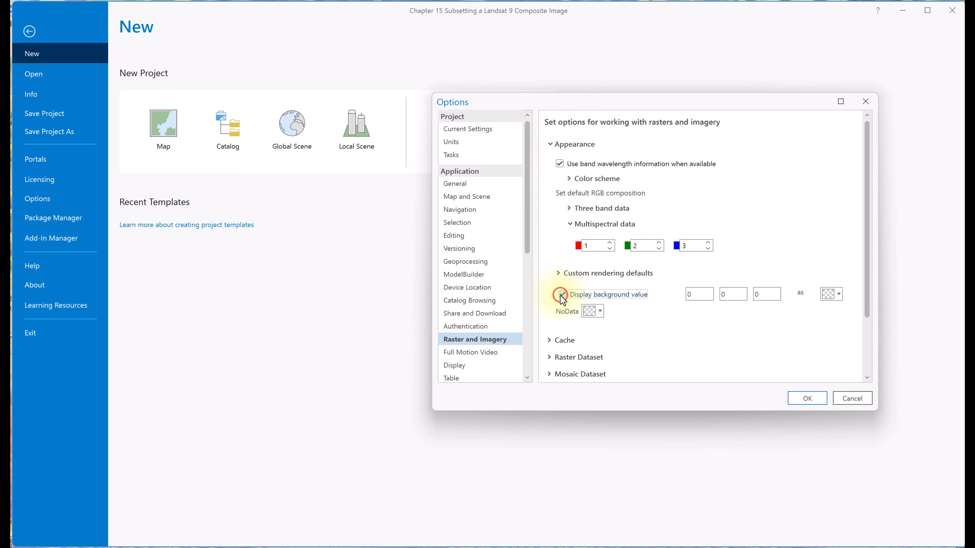
{"action": "left_click", "coordinate": [839, 294]}
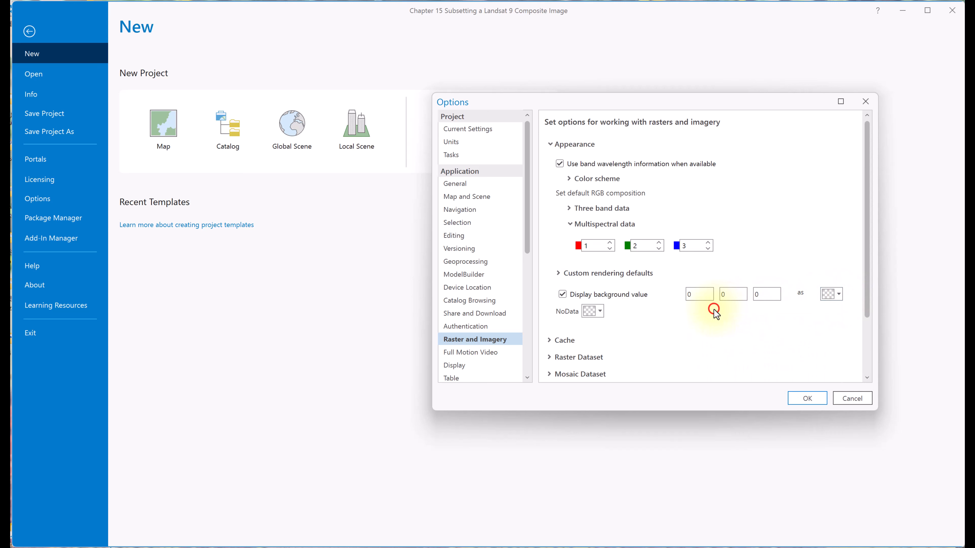
{"action": "left_click", "coordinate": [591, 311]}
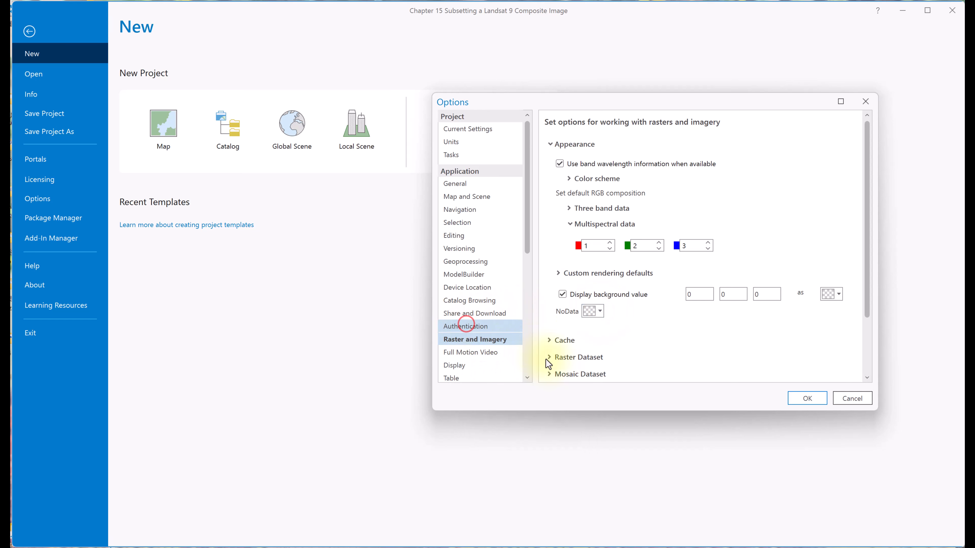
{"action": "left_click", "coordinate": [807, 399]}
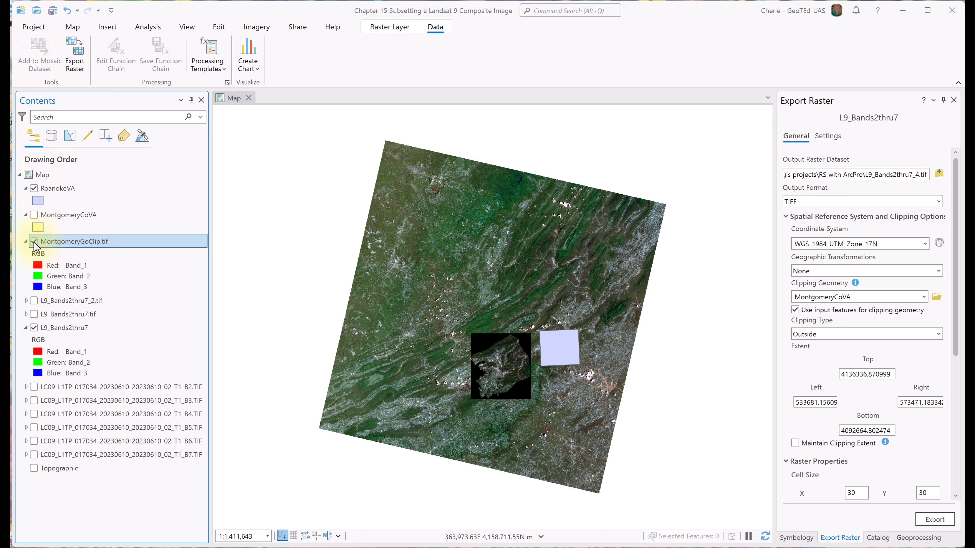
Hide the first Montgomery clip and export MontGomeryCoVaClip.tif clipped to the MontgomeryCoVA outline.
{"action": "left_click", "coordinate": [27, 242]}
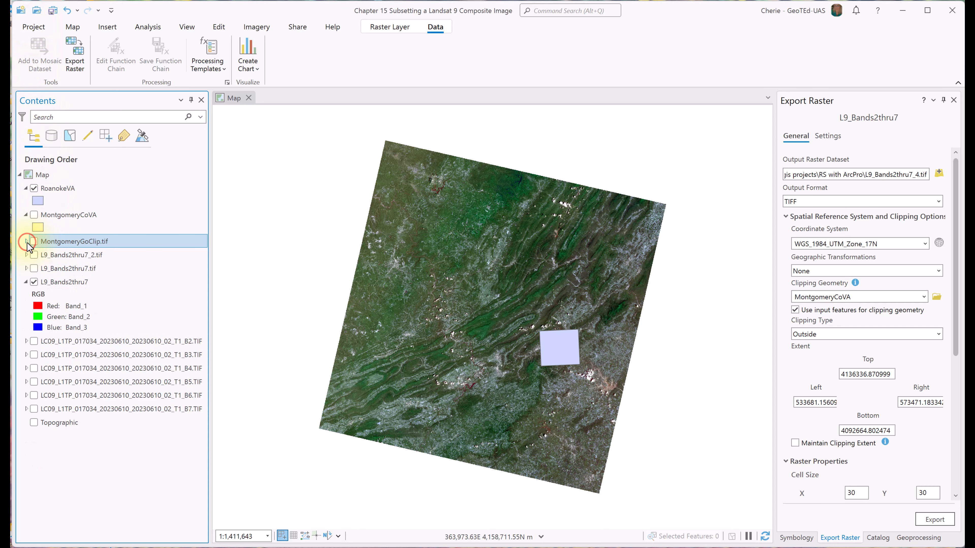
{"action": "left_click", "coordinate": [64, 281]}
{"action": "type", "text": "MontGomeryCoVaClip"}
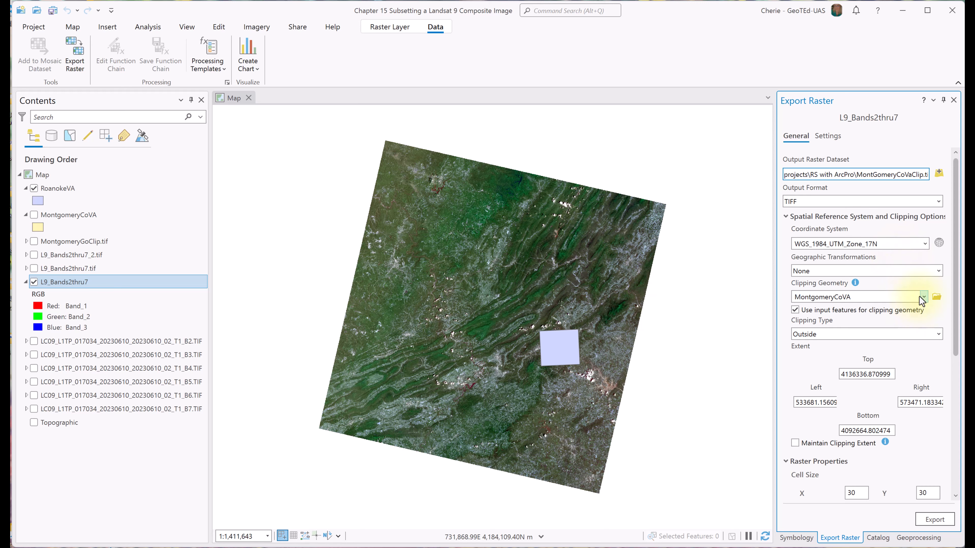
{"action": "left_click", "coordinate": [922, 296]}
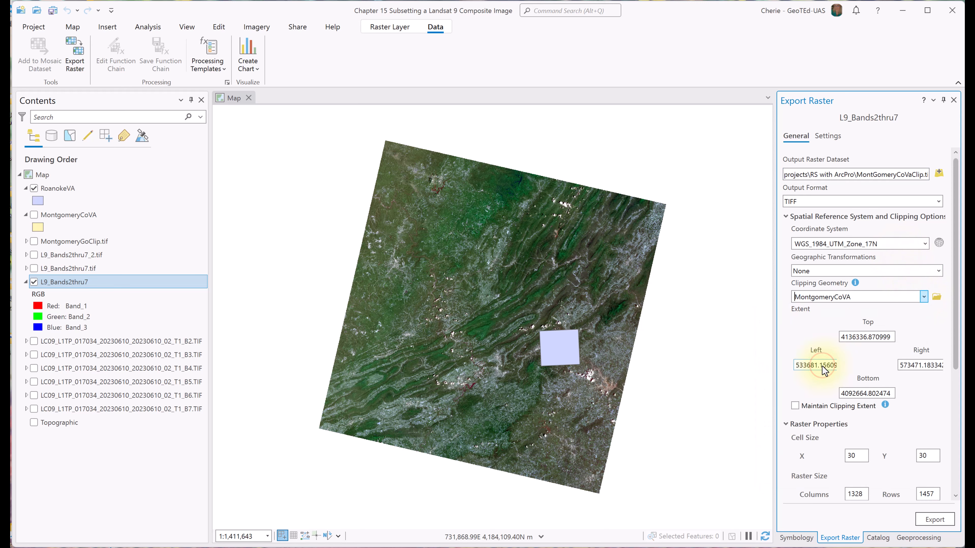
{"action": "left_click", "coordinate": [796, 310]}
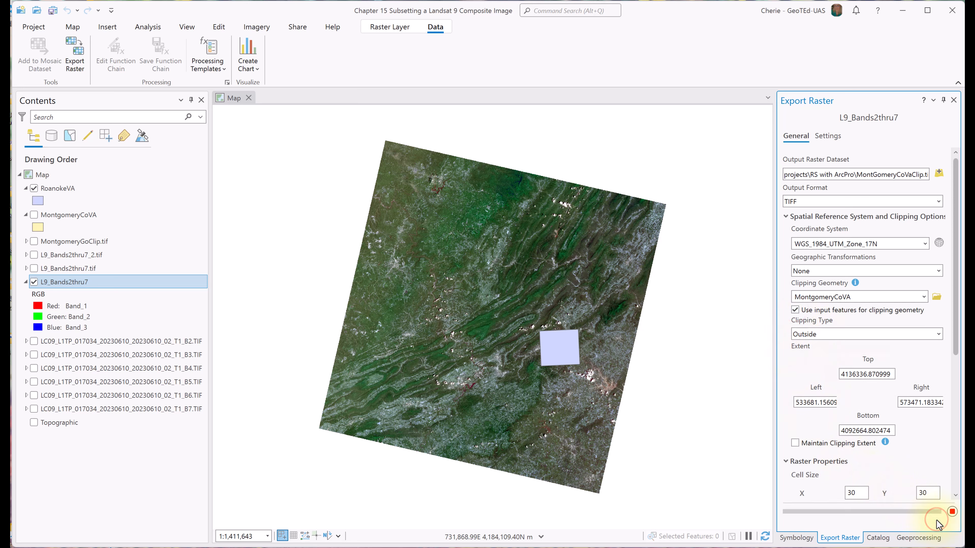
{"action": "left_click", "coordinate": [934, 519]}
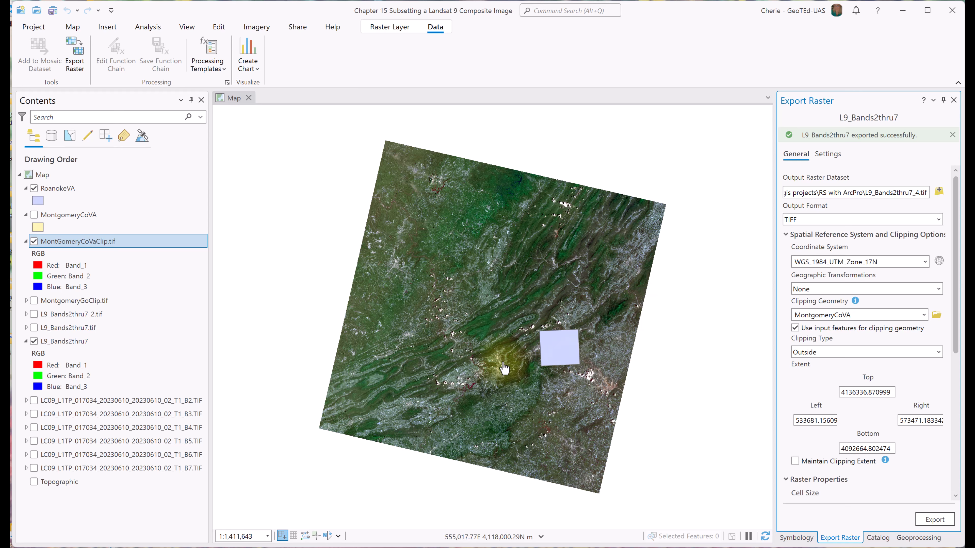
{"action": "left_click", "coordinate": [952, 134]}
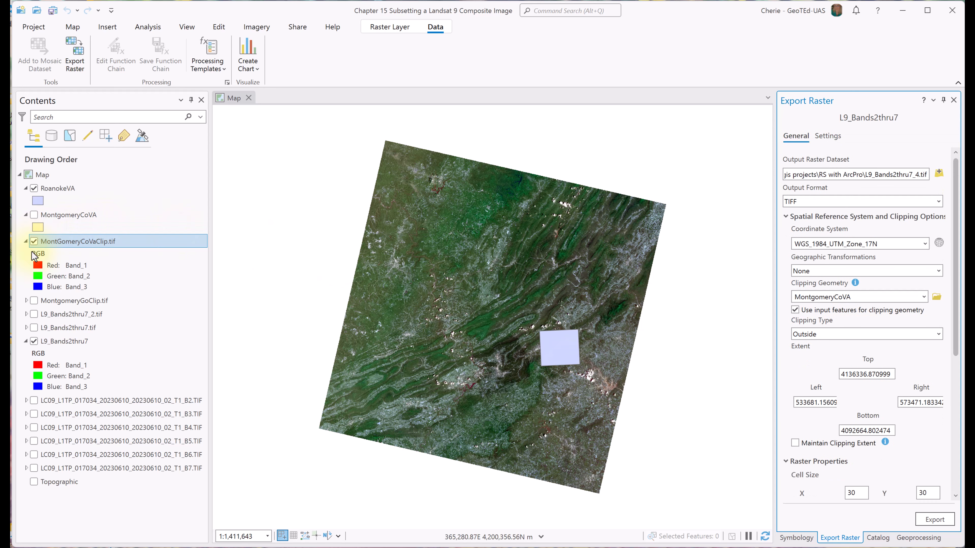
{"action": "left_click", "coordinate": [33, 341]}
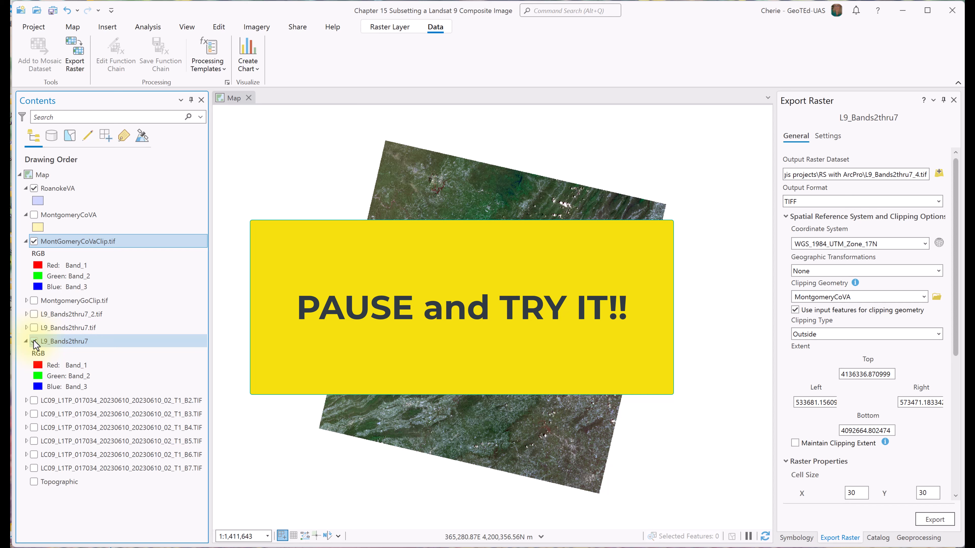
Export RoanokeClip.tif clipped to the RoanokeVA boundary using the input features' outline.
{"action": "left_click", "coordinate": [33, 341]}
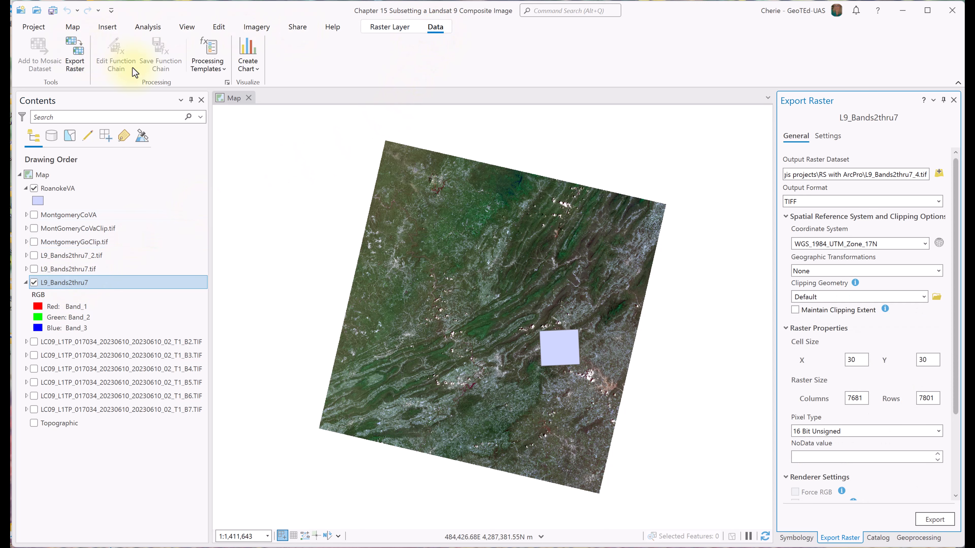
{"action": "left_click", "coordinate": [865, 174]}
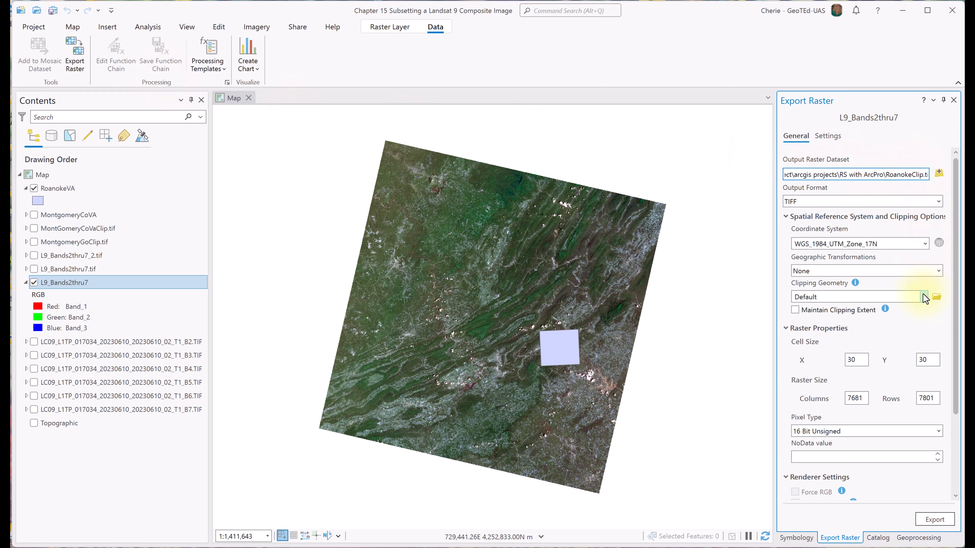
{"action": "left_click", "coordinate": [925, 297]}
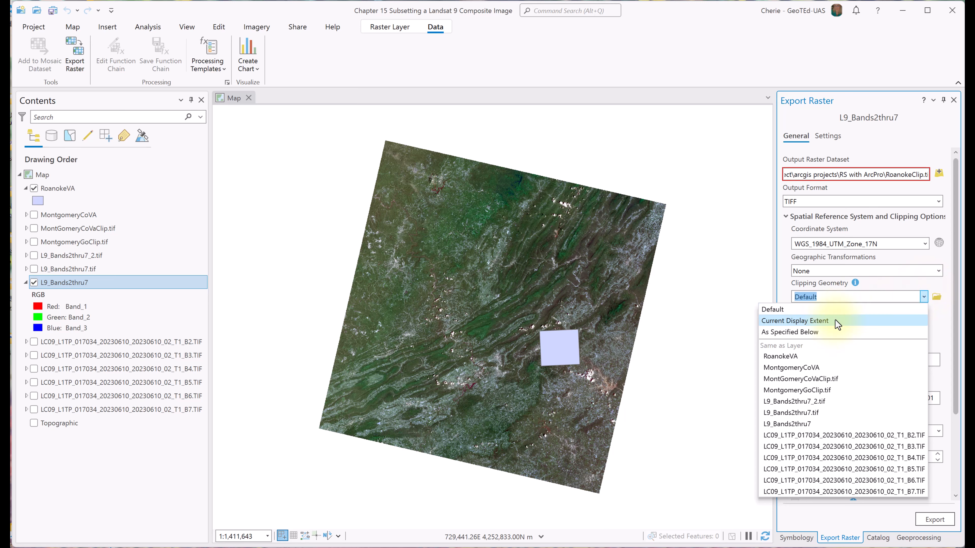
{"action": "left_click", "coordinate": [781, 357]}
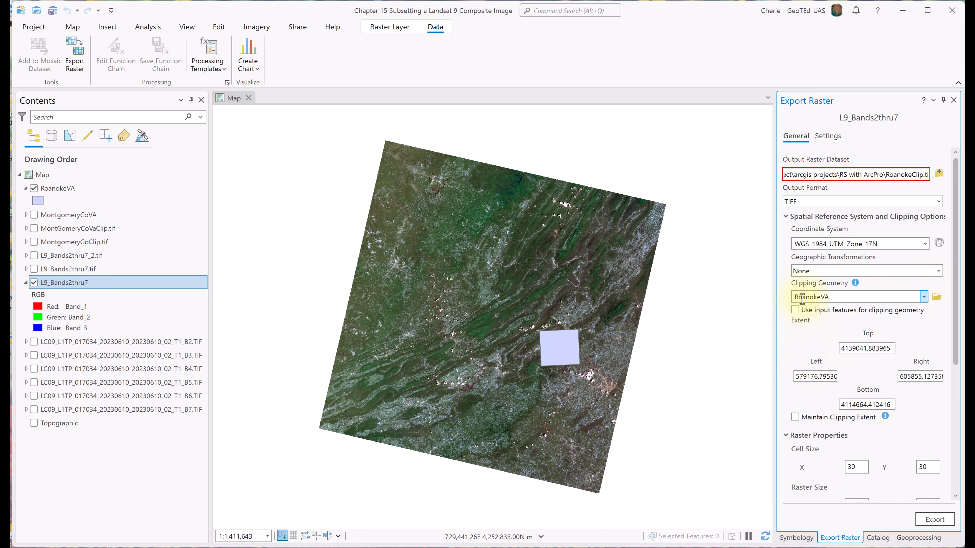
{"action": "left_click", "coordinate": [796, 310]}
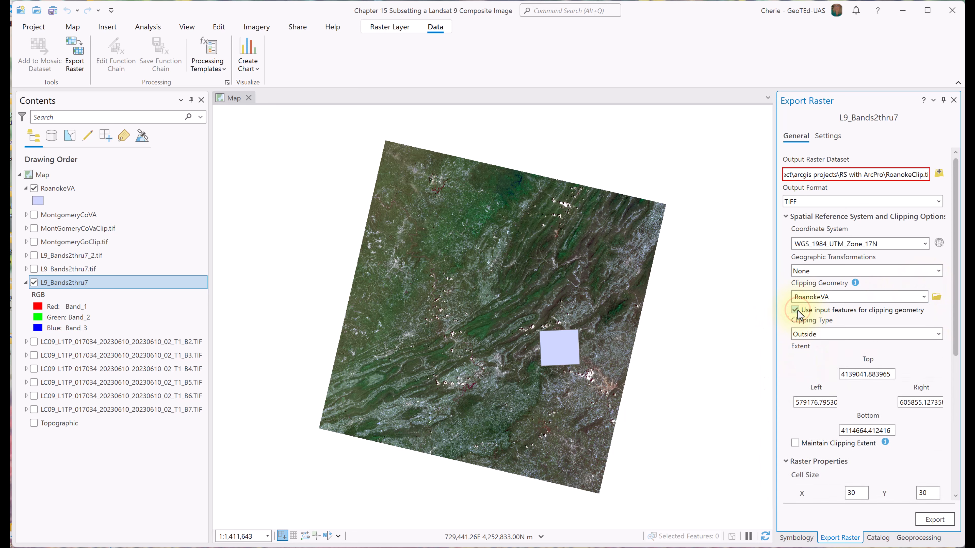
{"action": "left_click", "coordinate": [795, 310]}
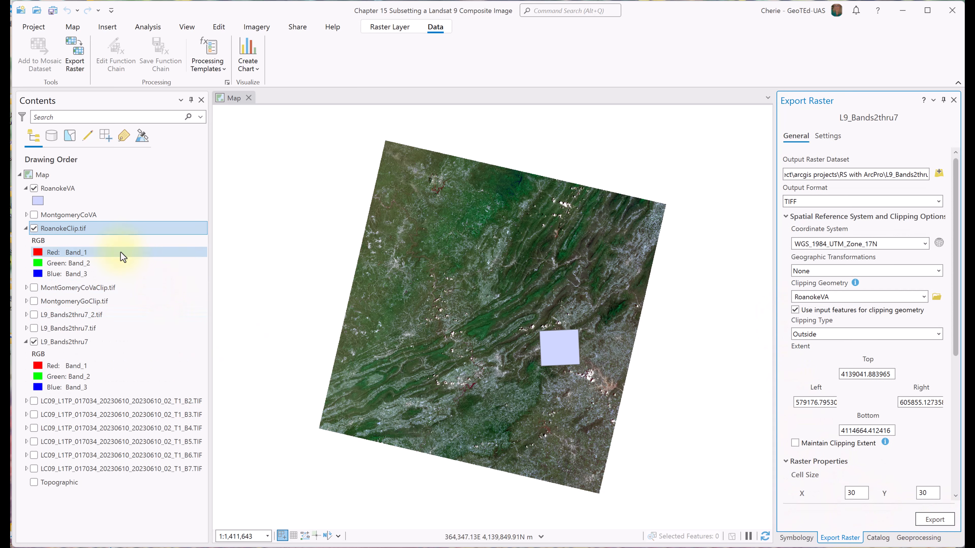
Hide the RoanokeVA boundary and show the Montgomery County clipped raster alongside RoanokeClip.tif.
{"action": "left_click", "coordinate": [58, 189]}
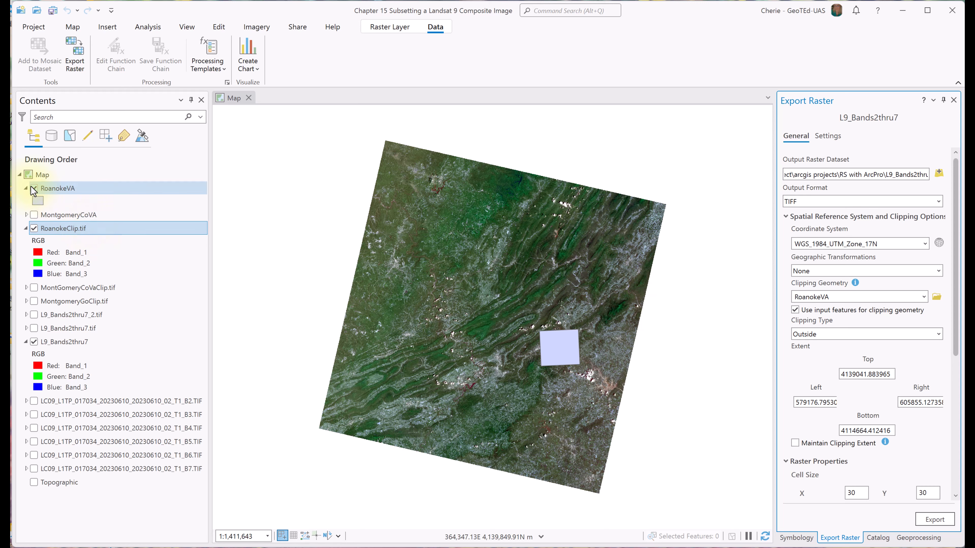
{"action": "left_click", "coordinate": [27, 188]}
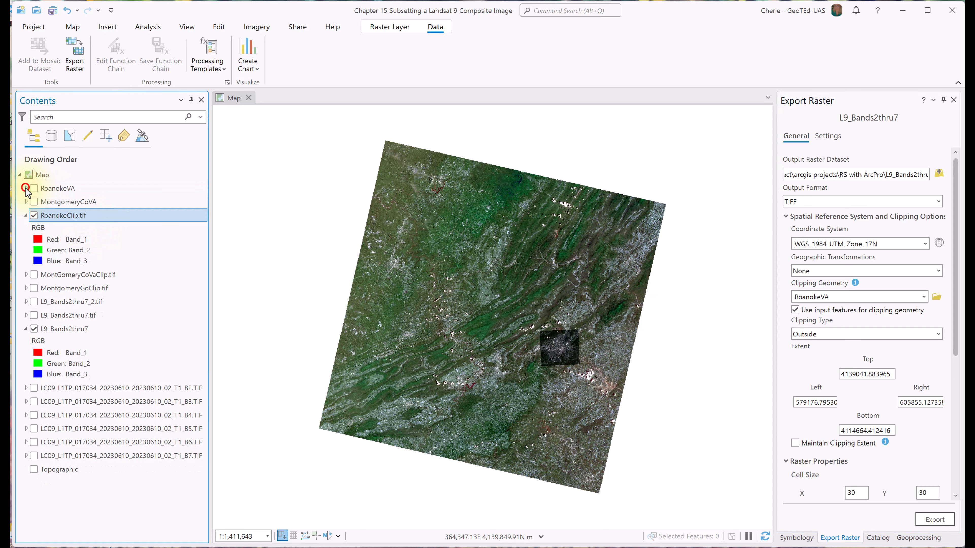
{"action": "left_click", "coordinate": [33, 188]}
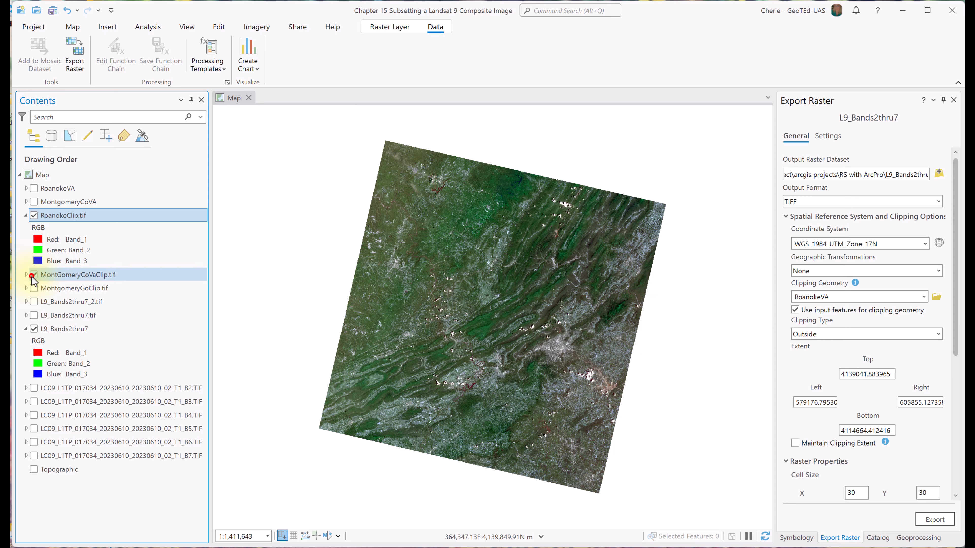
{"action": "left_click", "coordinate": [33, 274]}
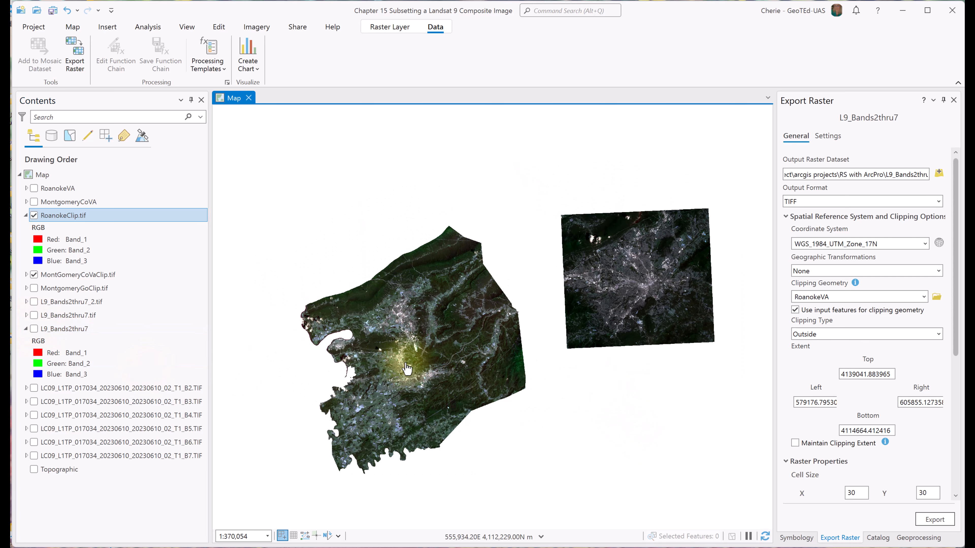
Turn on the full L9_Bands2thru7 composite beneath the two clipped rasters for comparison.
{"action": "left_click", "coordinate": [33, 329]}
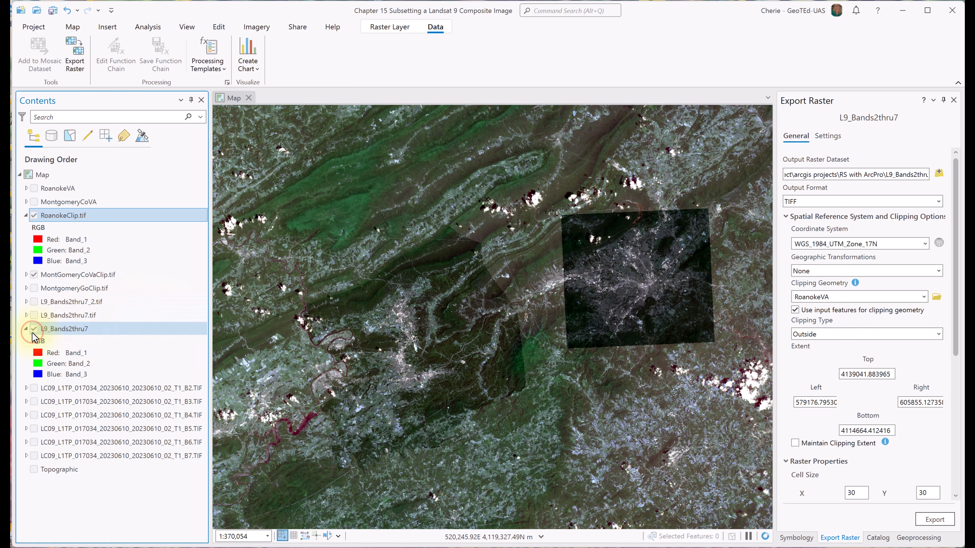
{"action": "left_click", "coordinate": [34, 330]}
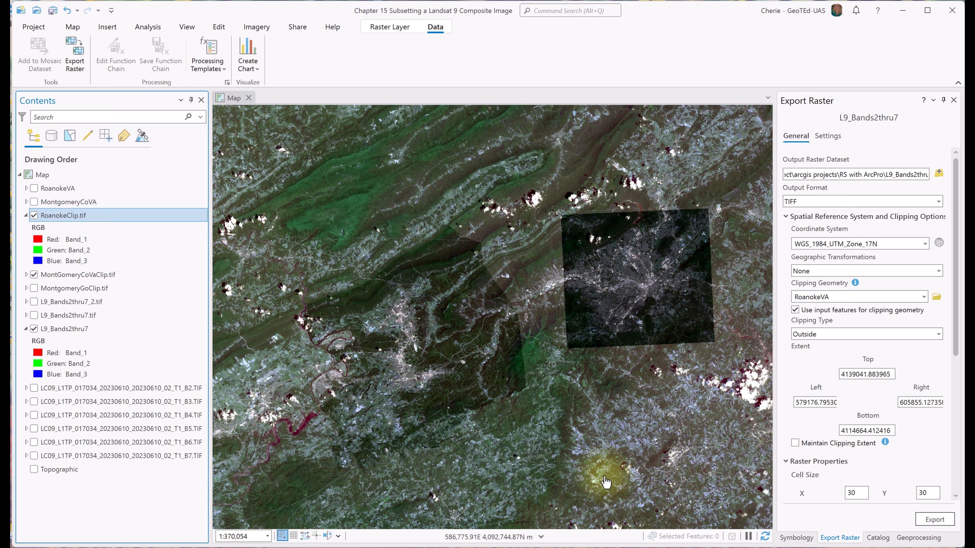
{"action": "mouse_move", "coordinate": [330, 395]}
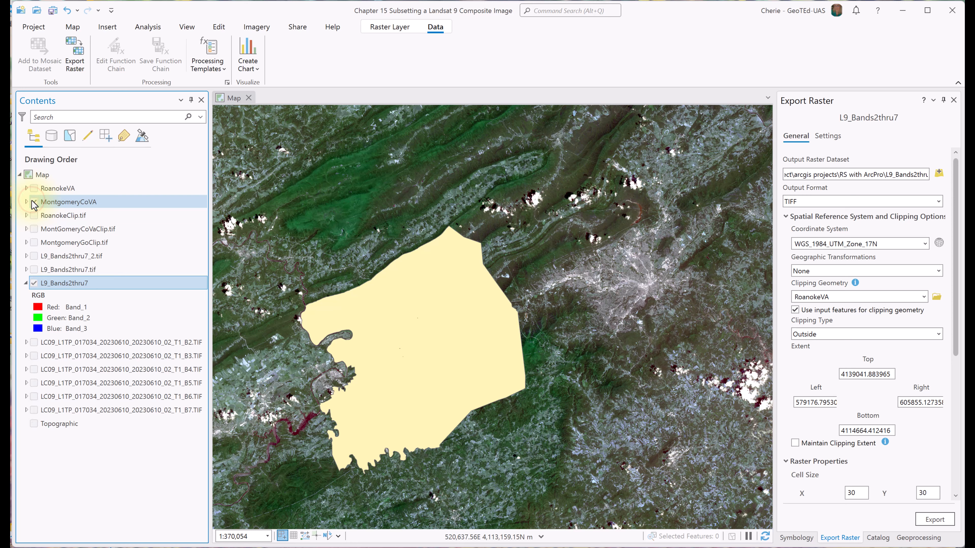
Show the MontgomeryCoVA boundary over the full composite extent and bring up the Analysis ribbon.
{"action": "left_click", "coordinate": [34, 202]}
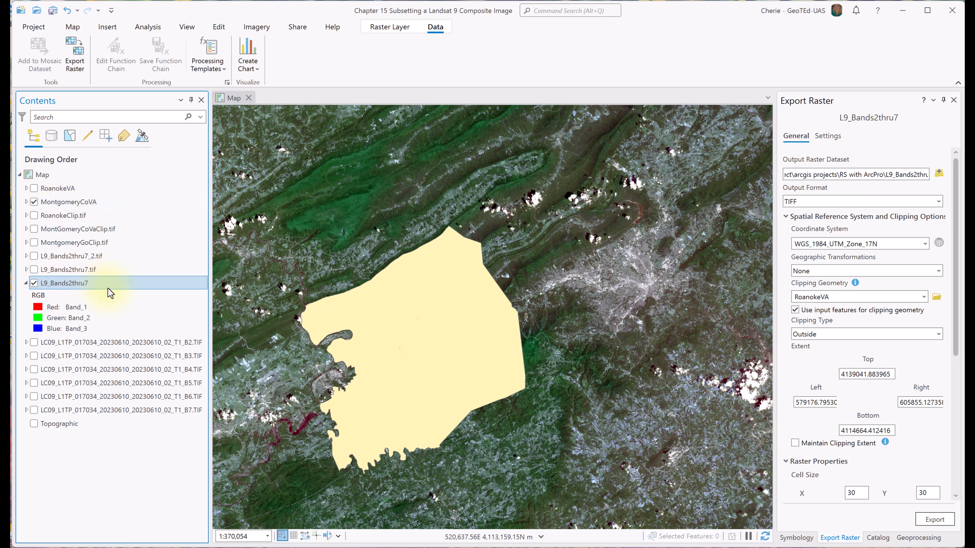
{"action": "left_click", "coordinate": [72, 27]}
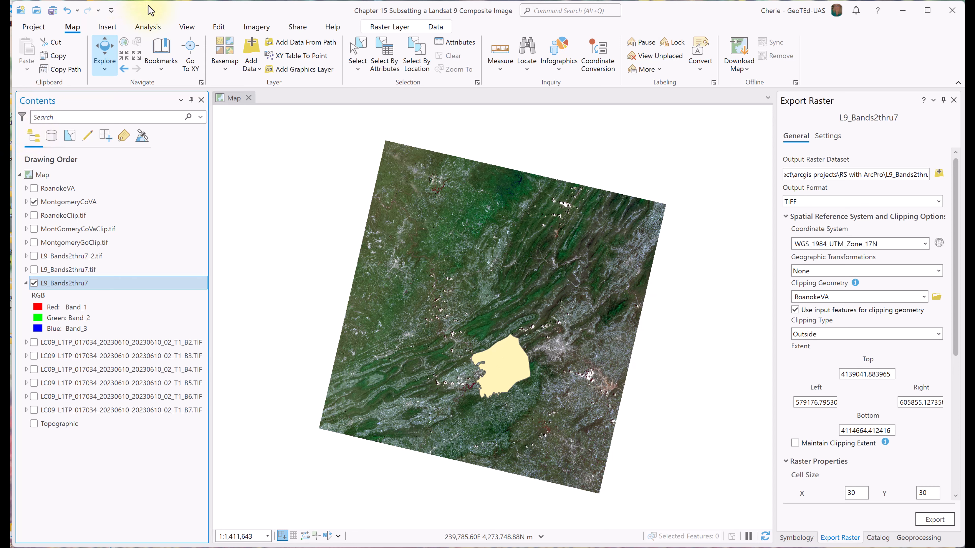
{"action": "left_click", "coordinate": [148, 27]}
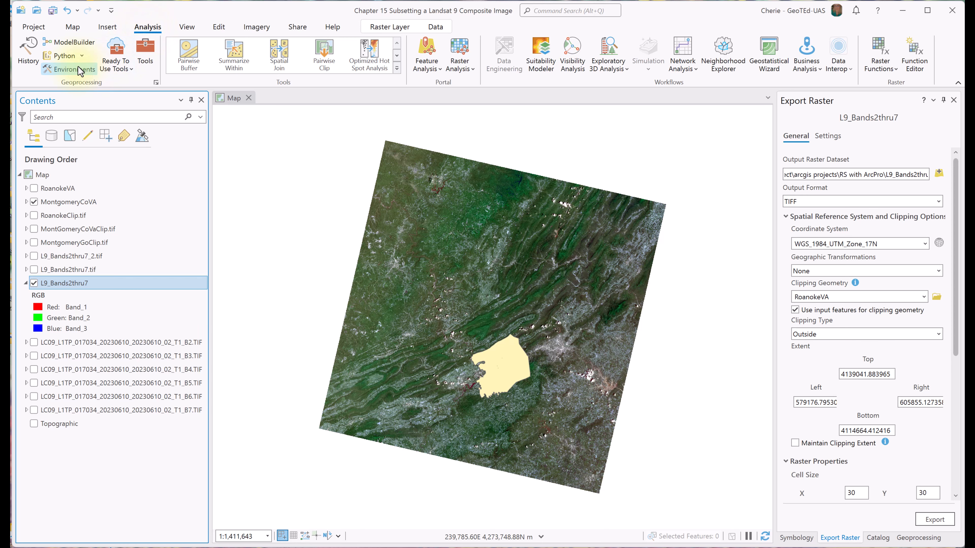
Set the geoprocessing Processing Extent to Extent of a Layer > MontgomeryCoVA and confirm.
{"action": "left_click", "coordinate": [74, 69]}
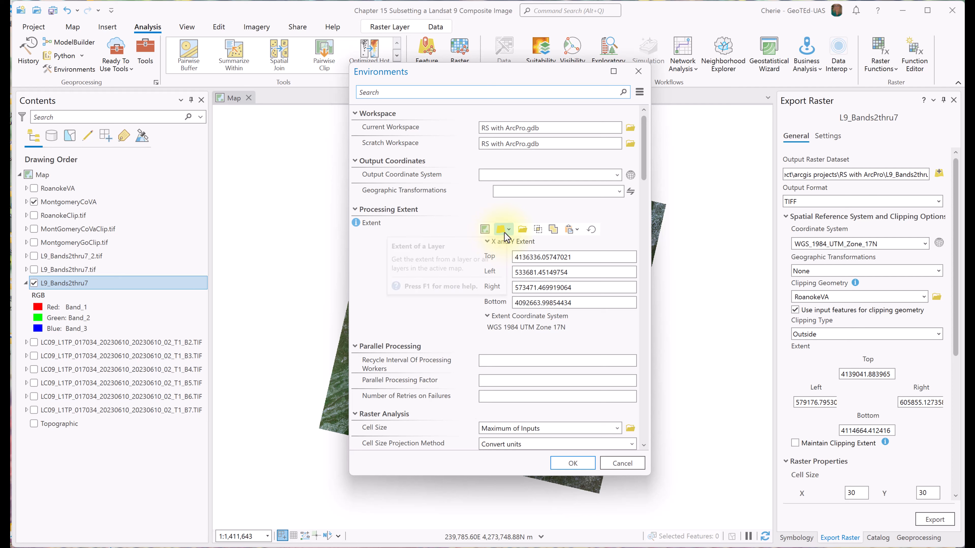
{"action": "left_click", "coordinate": [503, 230]}
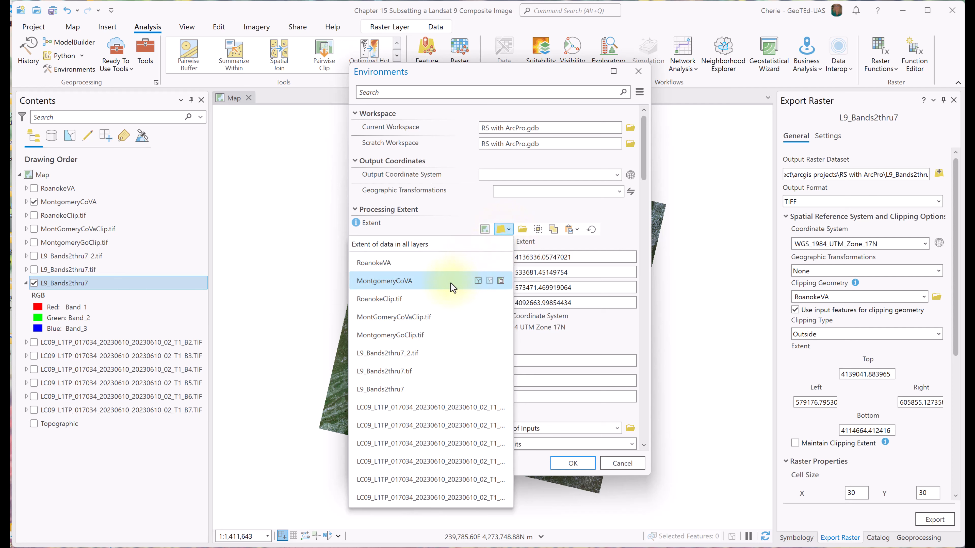
{"action": "left_click", "coordinate": [384, 281]}
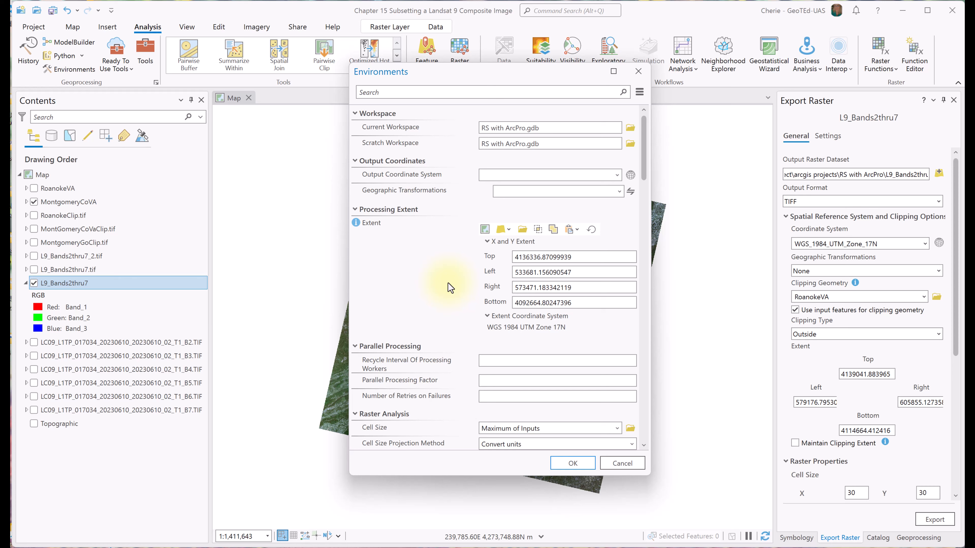
{"action": "mouse_move", "coordinate": [612, 338]}
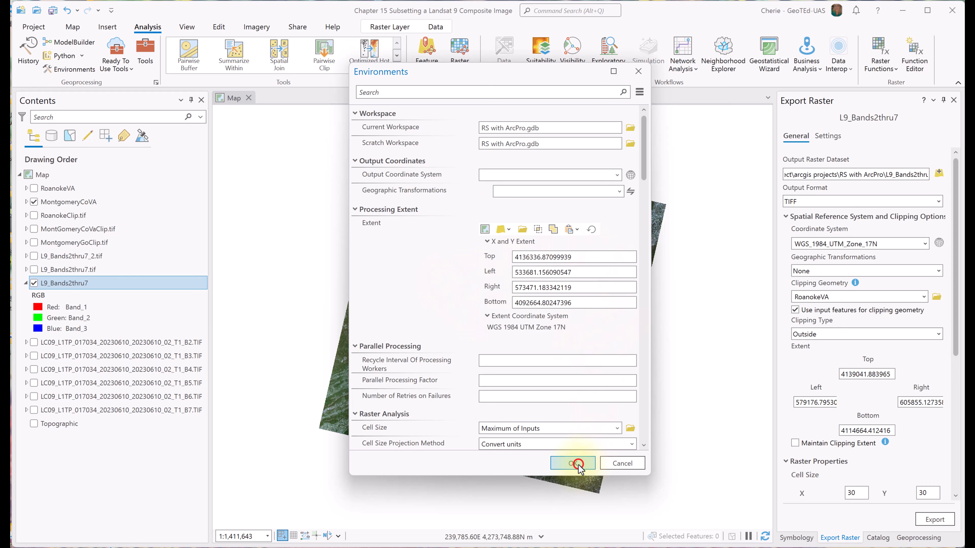
{"action": "left_click", "coordinate": [572, 463]}
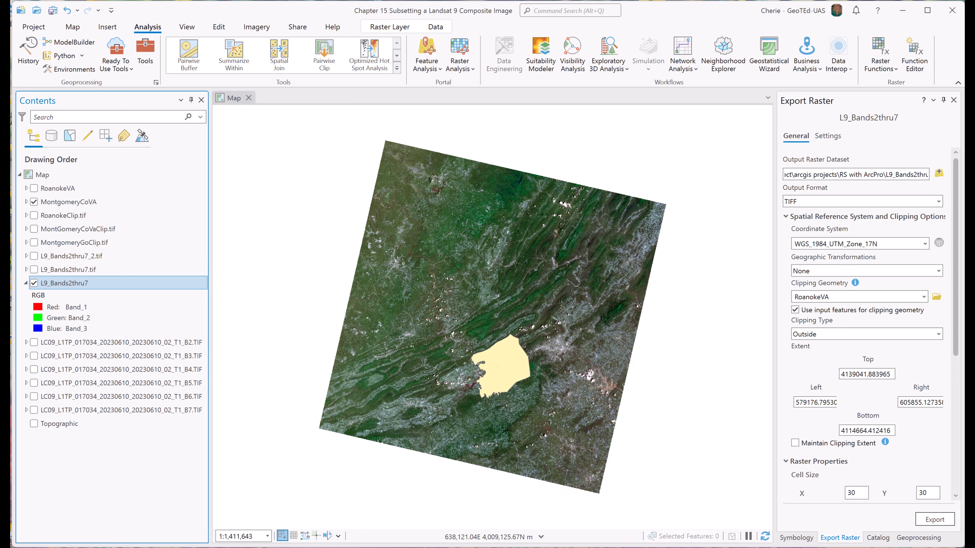
In Composite Bands, add the Landsat B2–B5 rasters as input bands.
{"action": "left_click", "coordinate": [919, 538]}
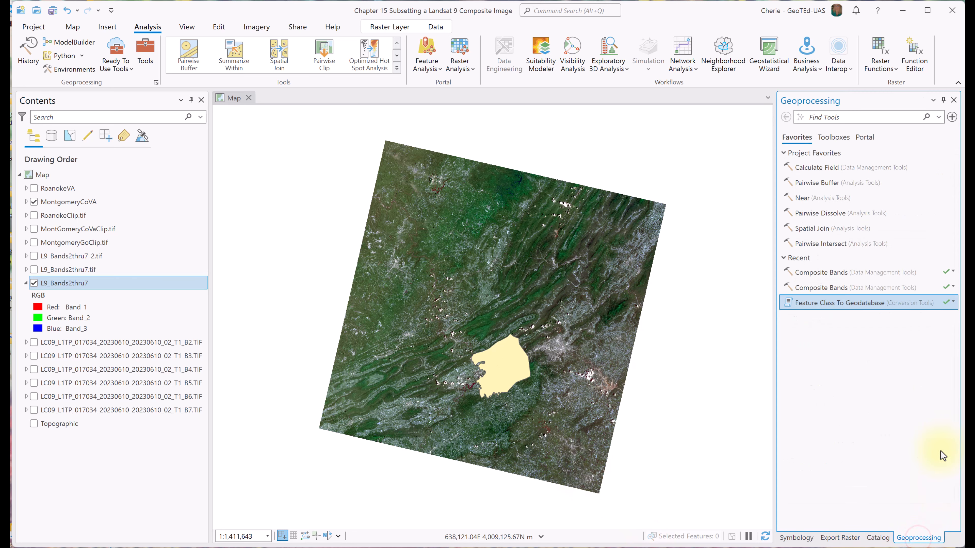
{"action": "left_click", "coordinate": [820, 271]}
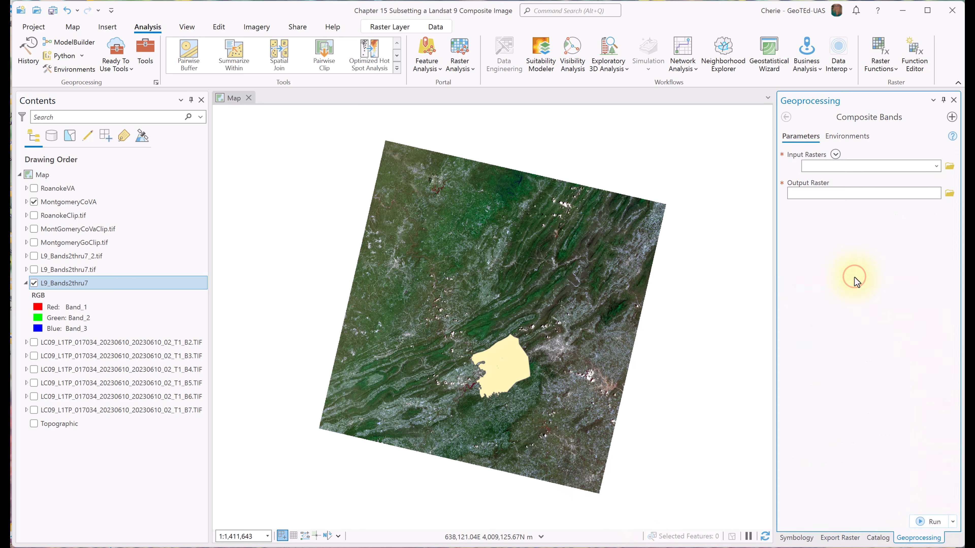
{"action": "left_click", "coordinate": [864, 165]}
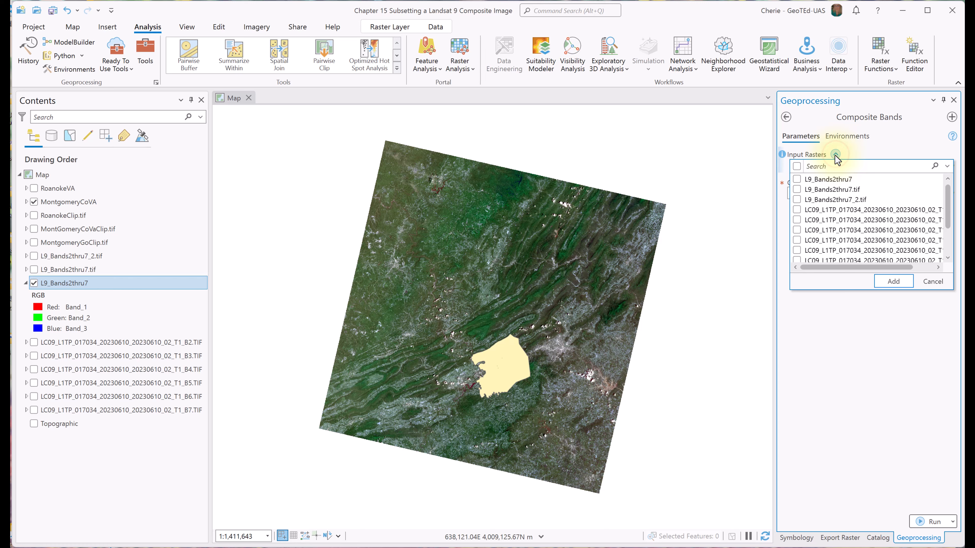
{"action": "left_click_drag", "start_coordinate": [803, 268], "coordinate": [833, 267]}
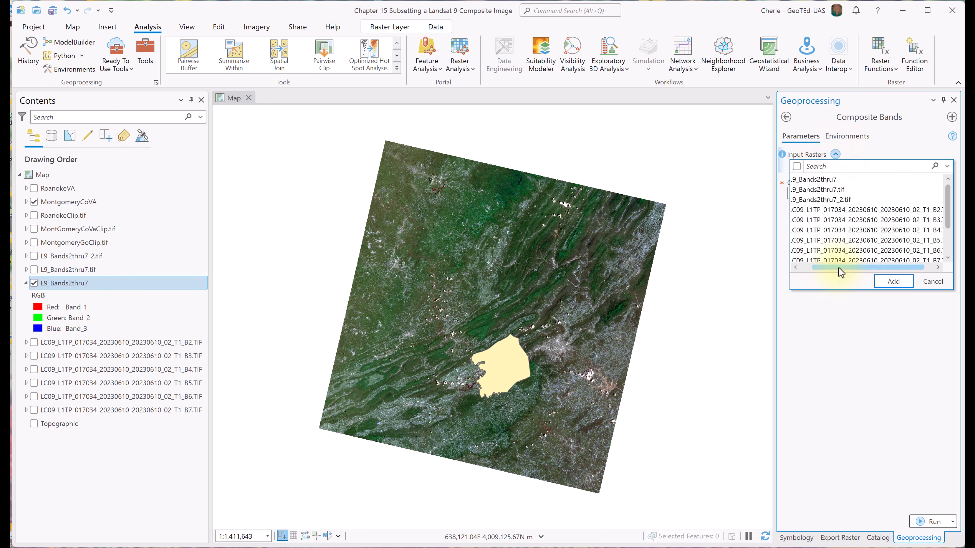
{"action": "left_click", "coordinate": [865, 219]}
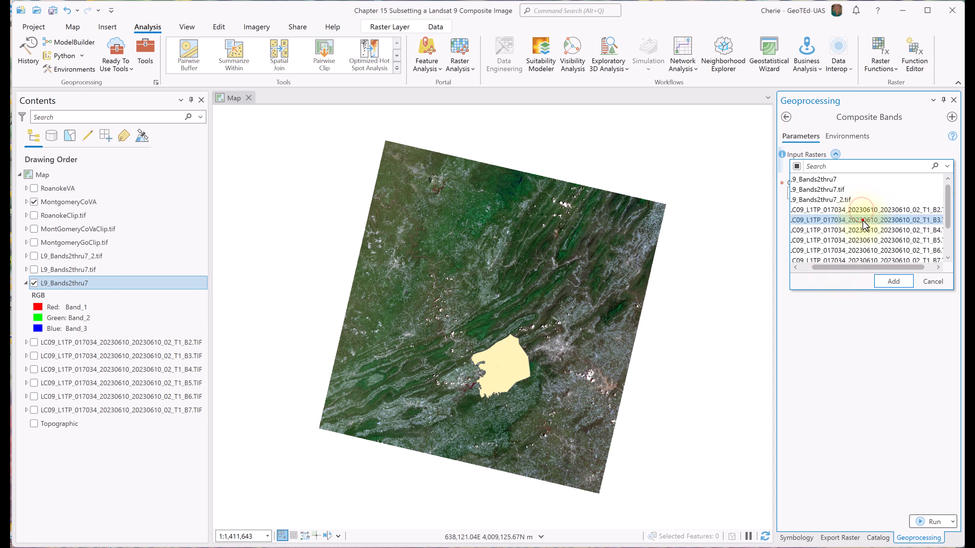
{"action": "left_click", "coordinate": [864, 240]}
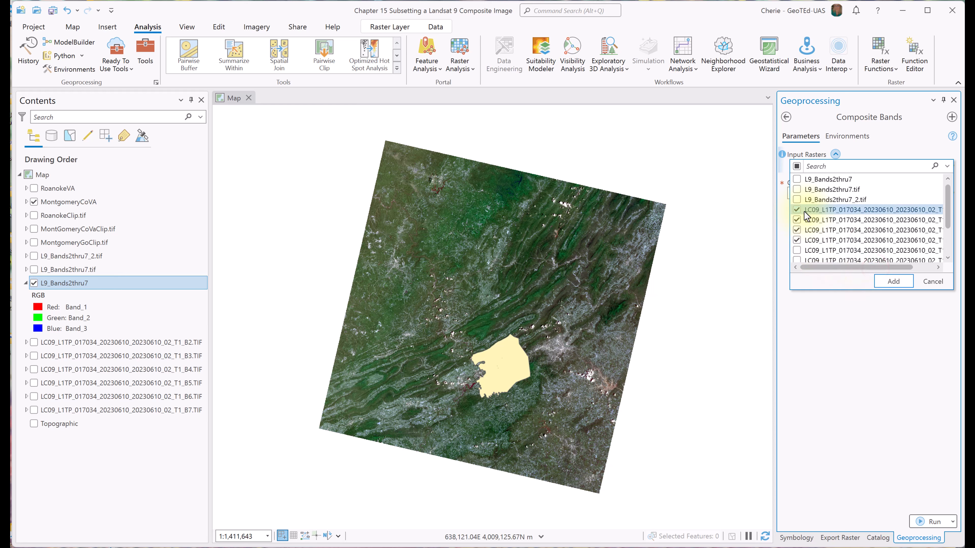
{"action": "left_click", "coordinate": [892, 281]}
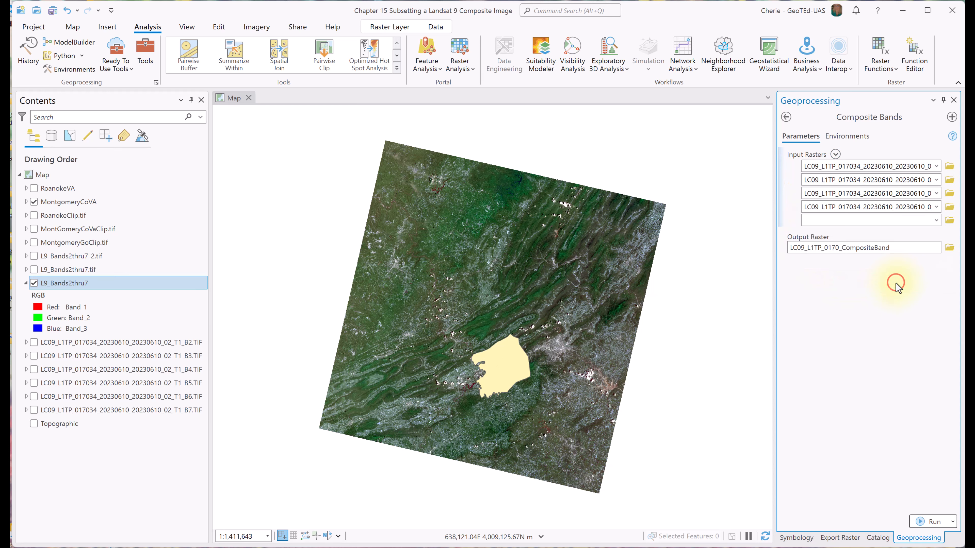
Run Composite Bands to build the bands 2–5 composite and hide the MontgomeryCoVA boundary.
{"action": "left_click", "coordinate": [933, 521]}
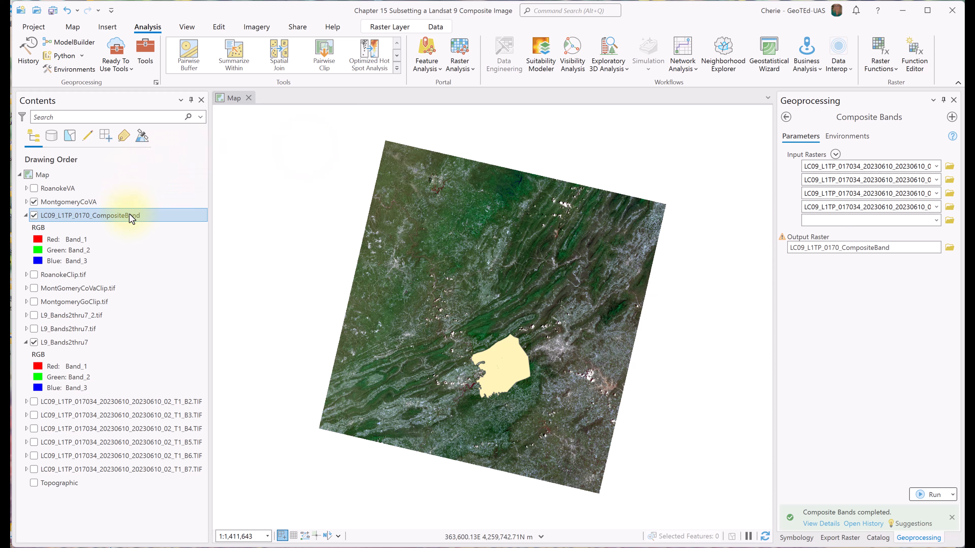
{"action": "left_click", "coordinate": [34, 202]}
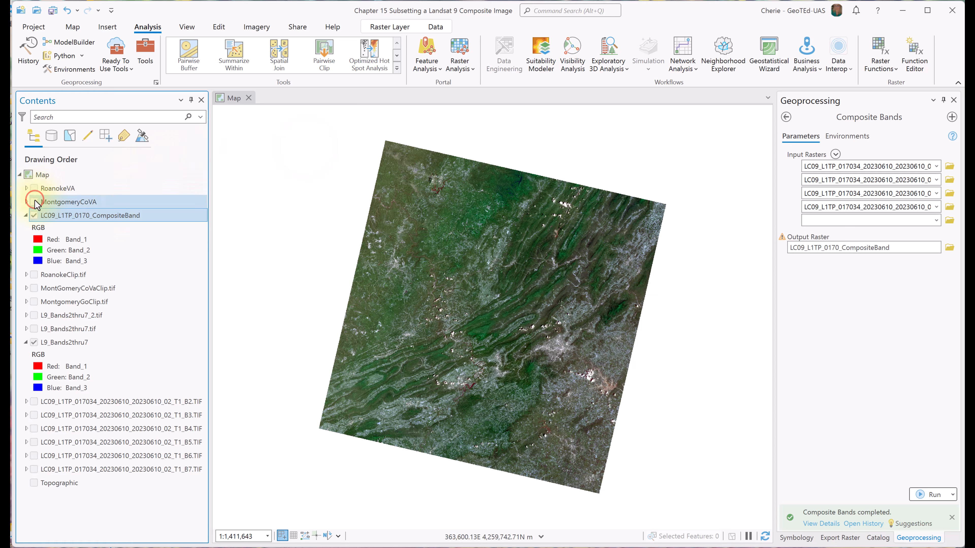